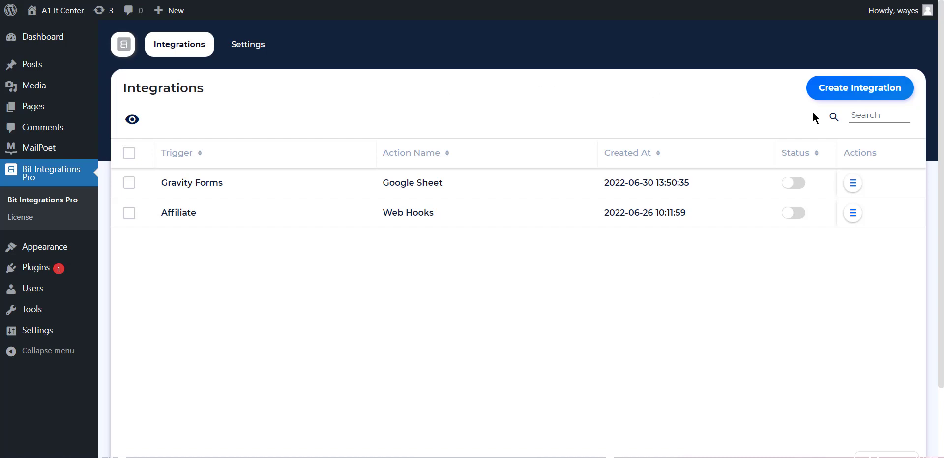
# - Create a new integration triggered by User Registration's Create New User event
pyautogui.click(859, 88)
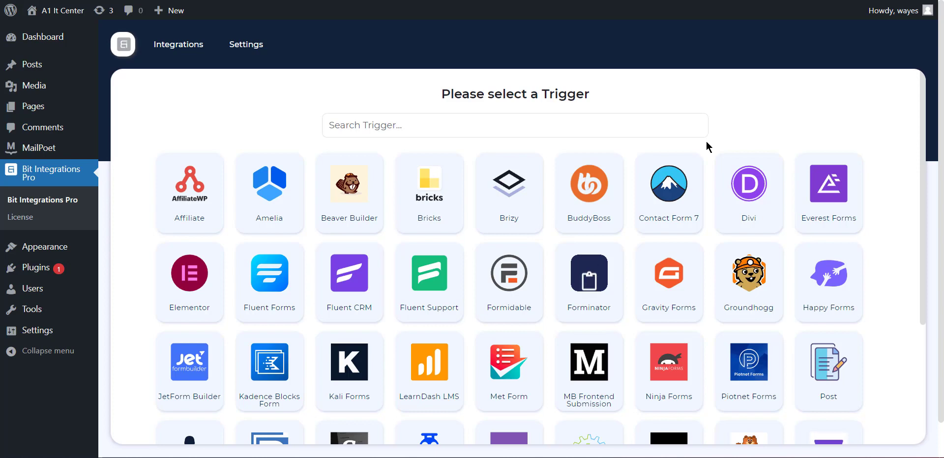
pyautogui.scroll(-3)
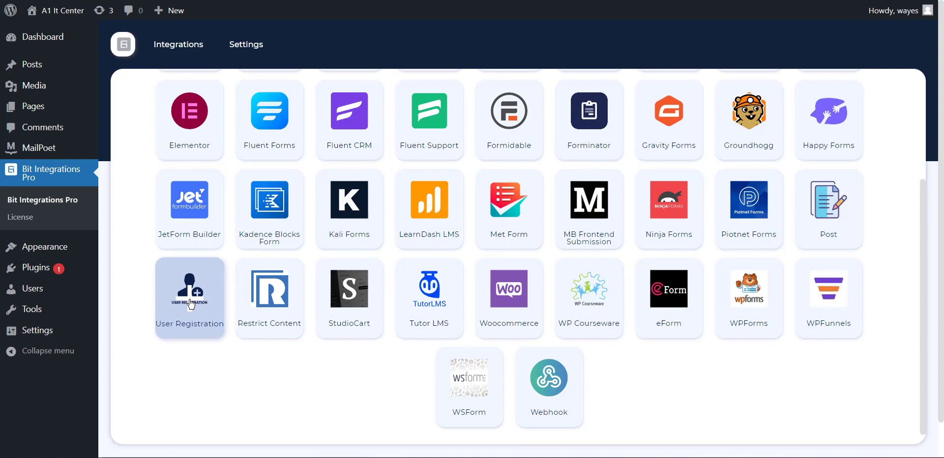
pyautogui.click(190, 290)
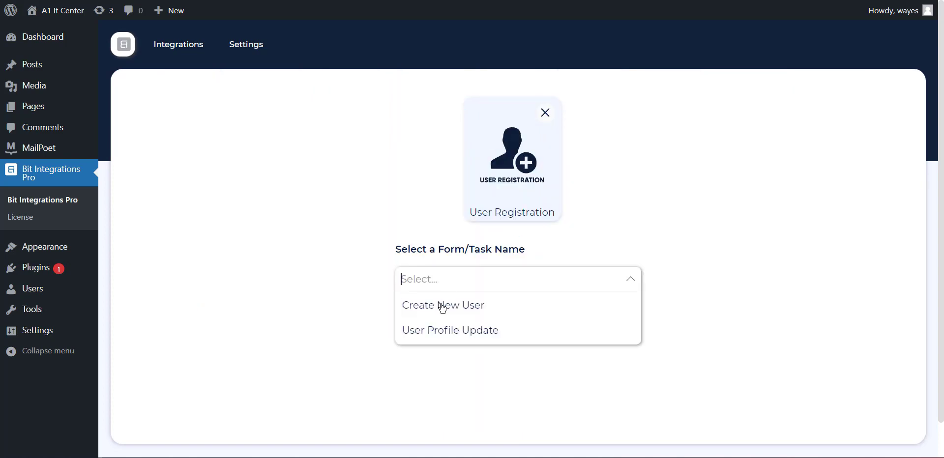
pyautogui.click(442, 306)
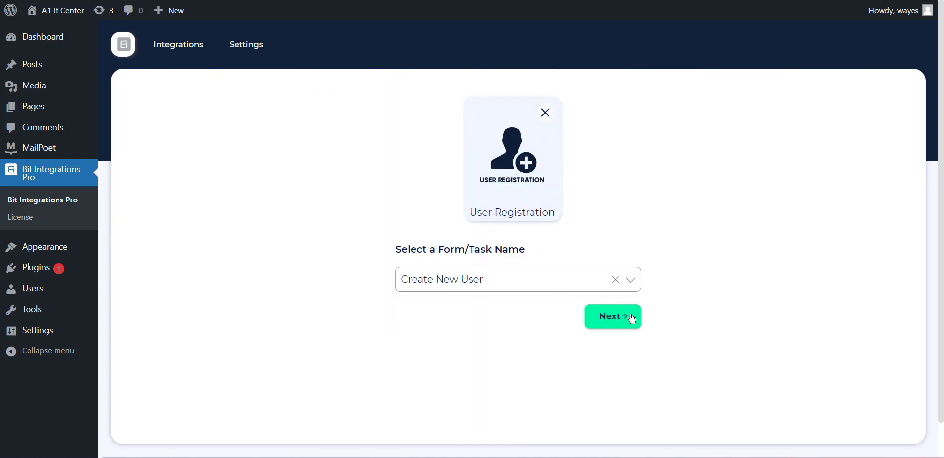
pyautogui.click(612, 317)
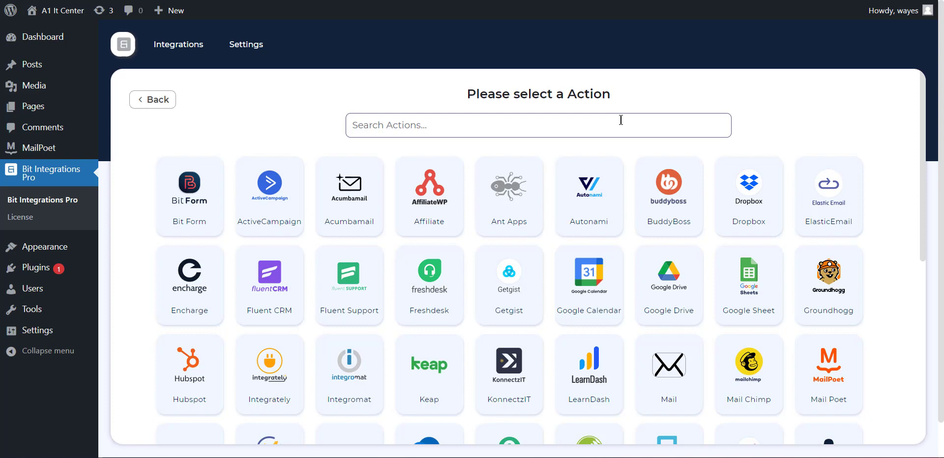
# - Select Google Sheet as the action and open the Google API Console link in a new tab
pyautogui.write('google sheet')
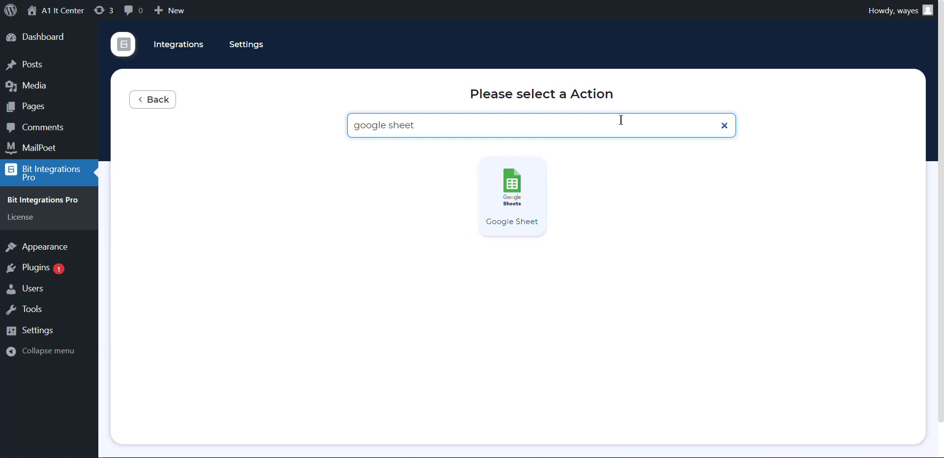
pyautogui.click(512, 187)
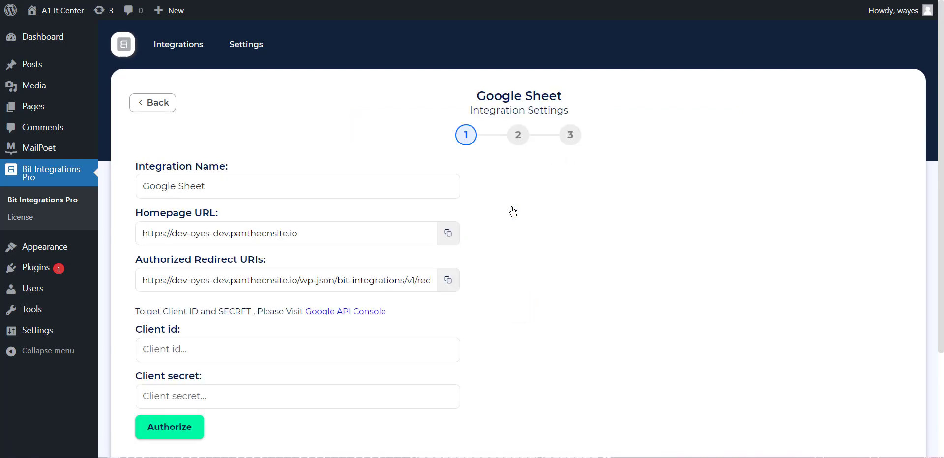
pyautogui.click(297, 186)
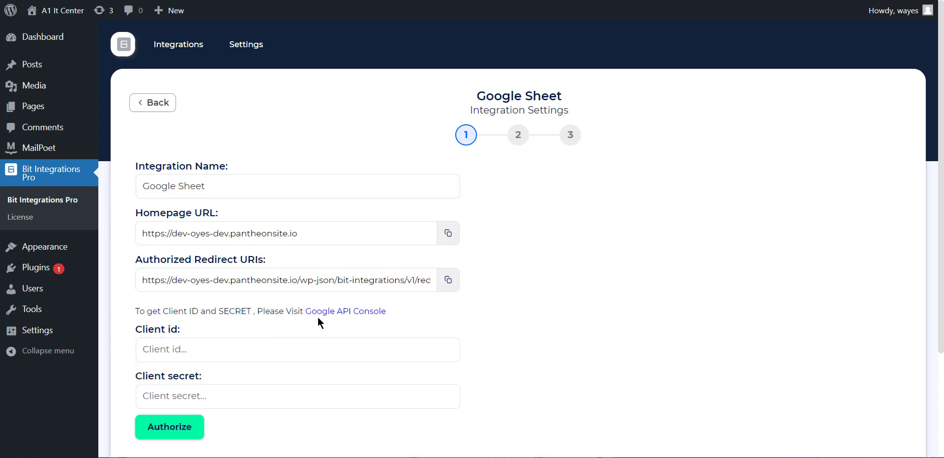
pyautogui.rightClick(320, 311)
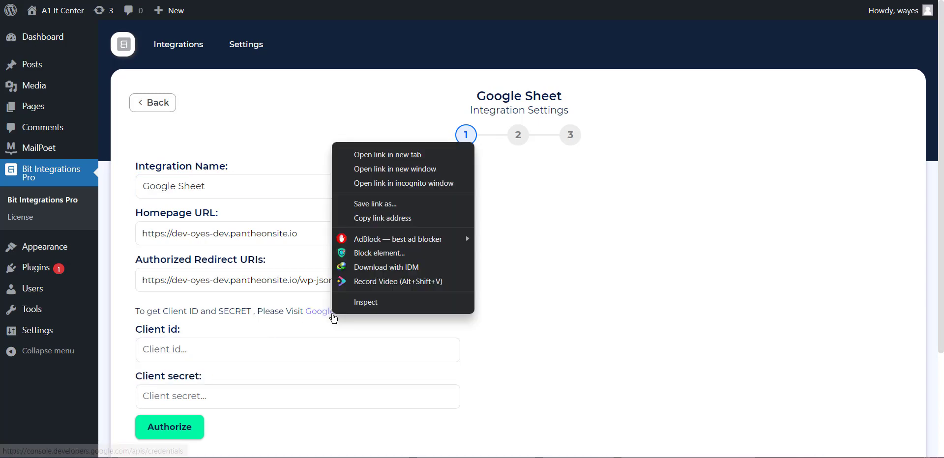
pyautogui.click(388, 158)
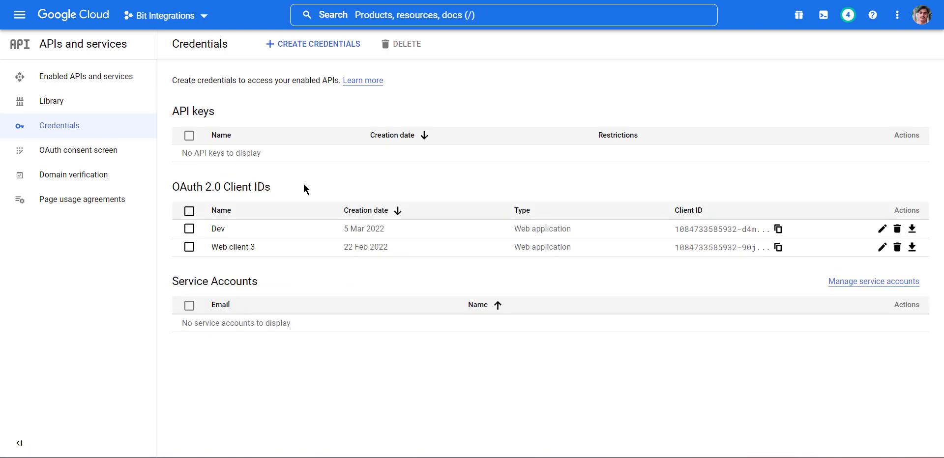
pyautogui.moveTo(51, 101)
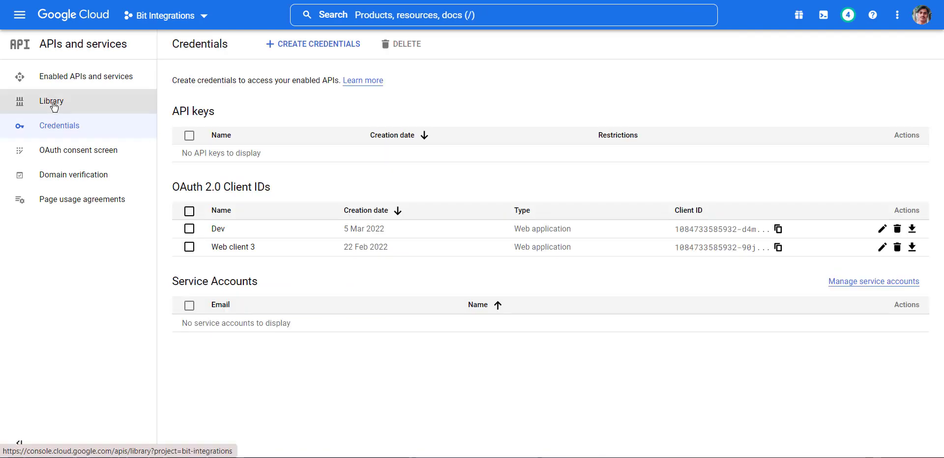
# - Search the API Library for 'google sheet api' and enable the Google Sheets API
pyautogui.click(52, 102)
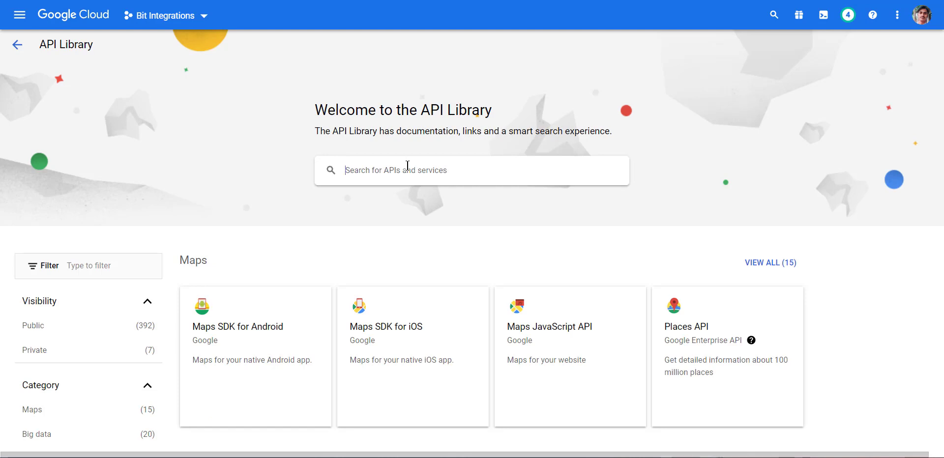
pyautogui.write('googl')
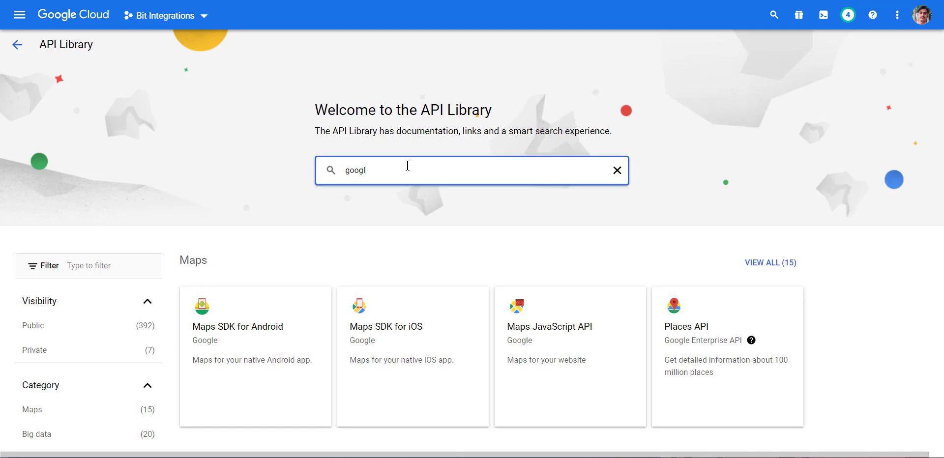
pyautogui.write('google sheet api')
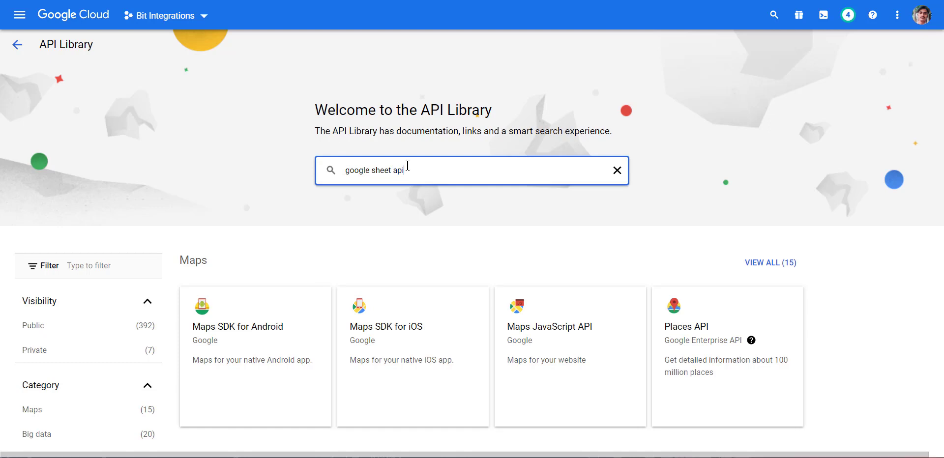
pyautogui.press('enter')
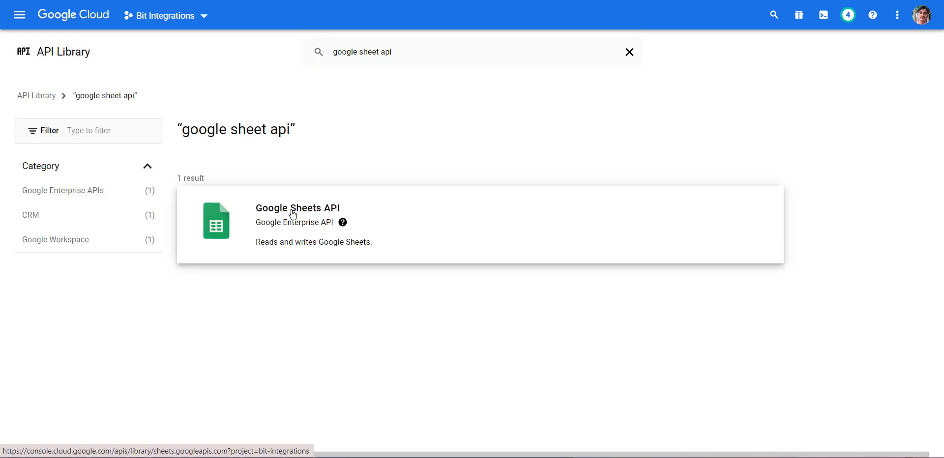
pyautogui.click(297, 208)
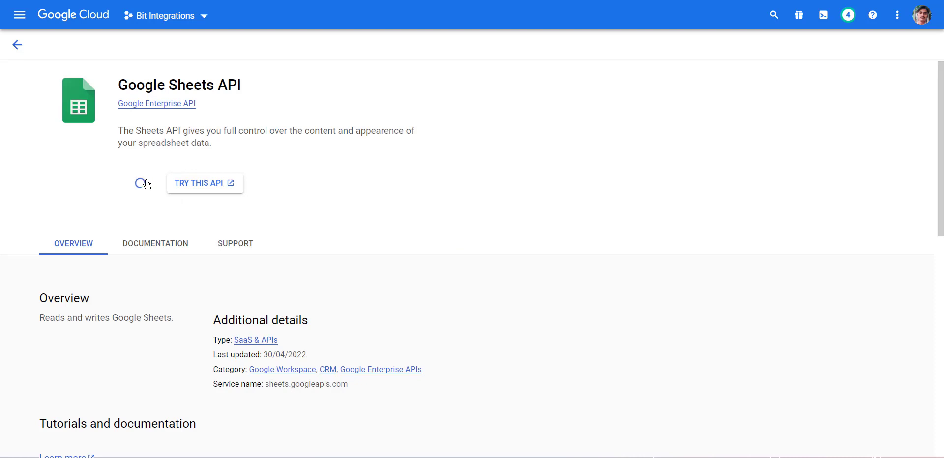
pyautogui.click(17, 45)
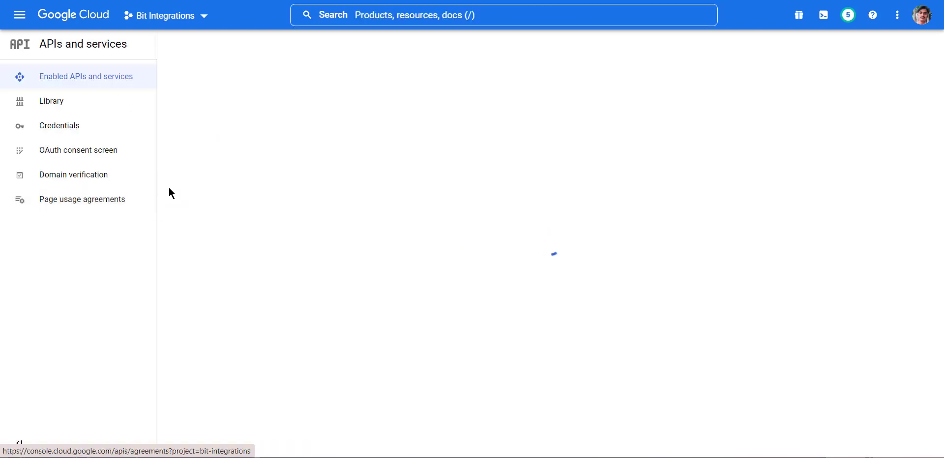
# - Find the Google Drive API in the API Library and enable it
pyautogui.click(51, 101)
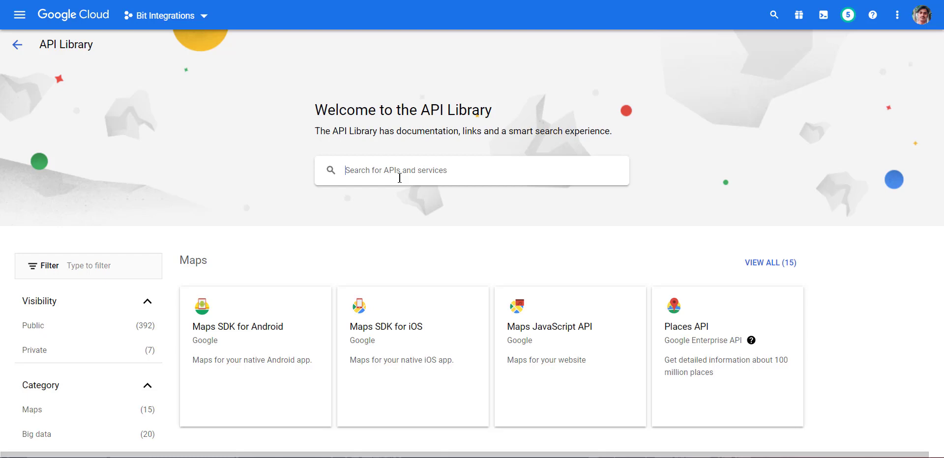
pyautogui.write('google drive api')
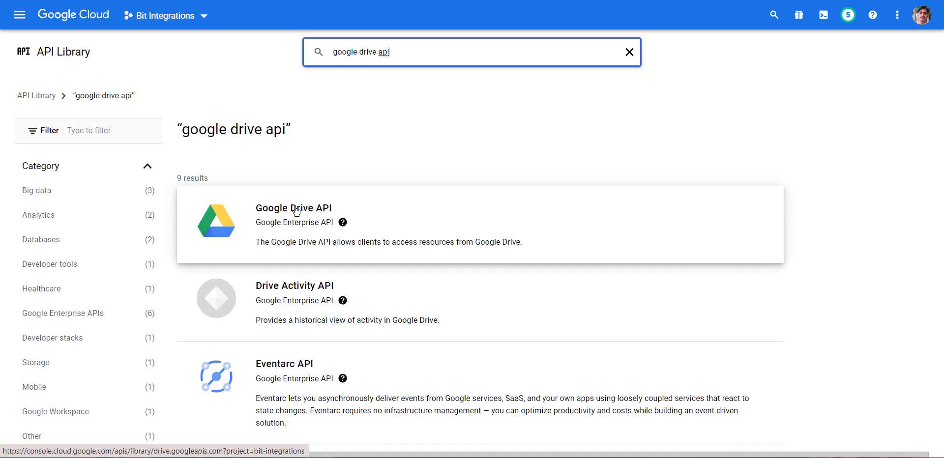
pyautogui.click(294, 208)
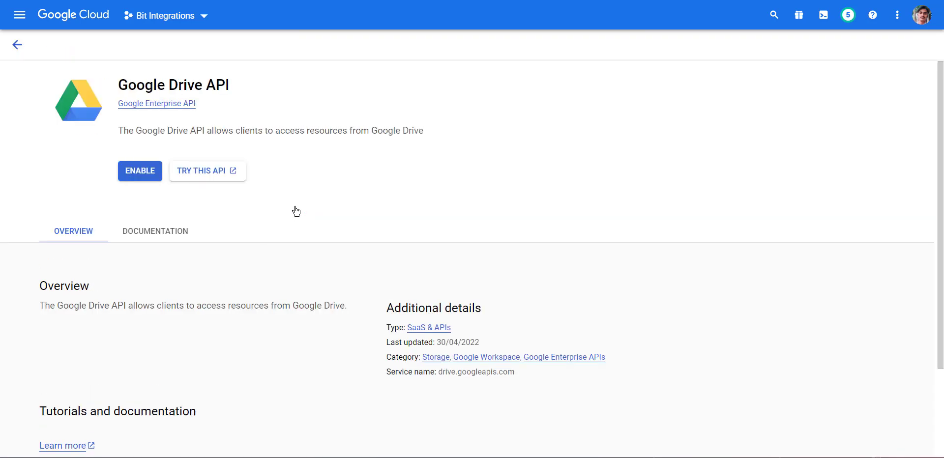
pyautogui.click(140, 171)
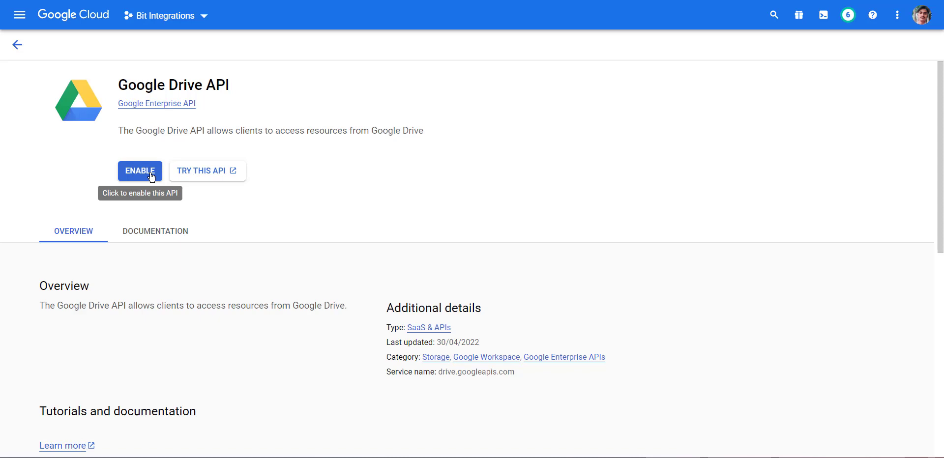
pyautogui.click(140, 171)
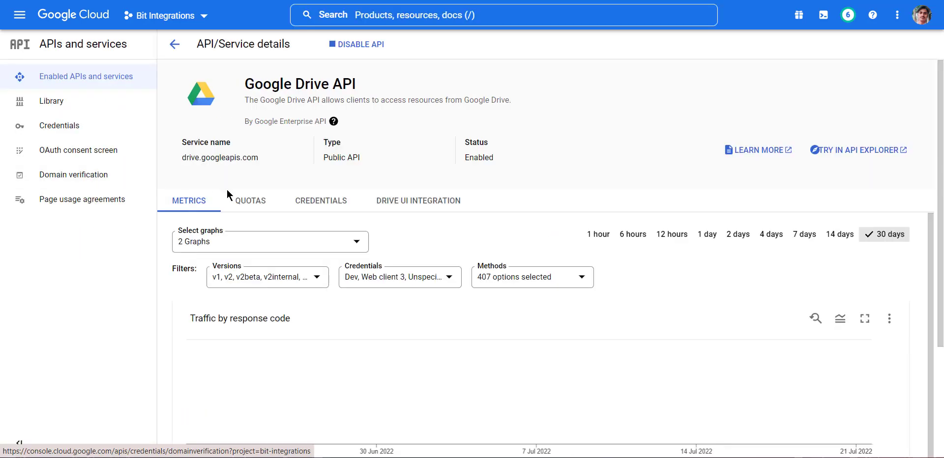
# - Start creating a new OAuth client ID from the project's Credentials page
pyautogui.click(59, 125)
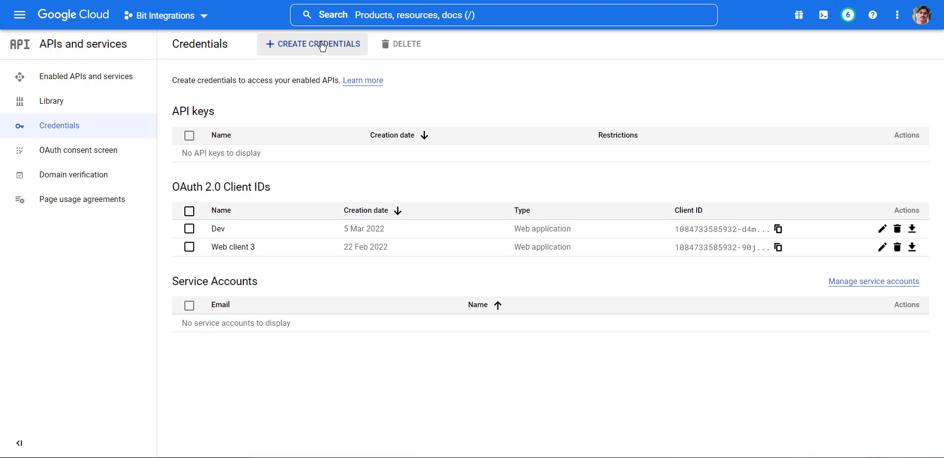
pyautogui.click(313, 43)
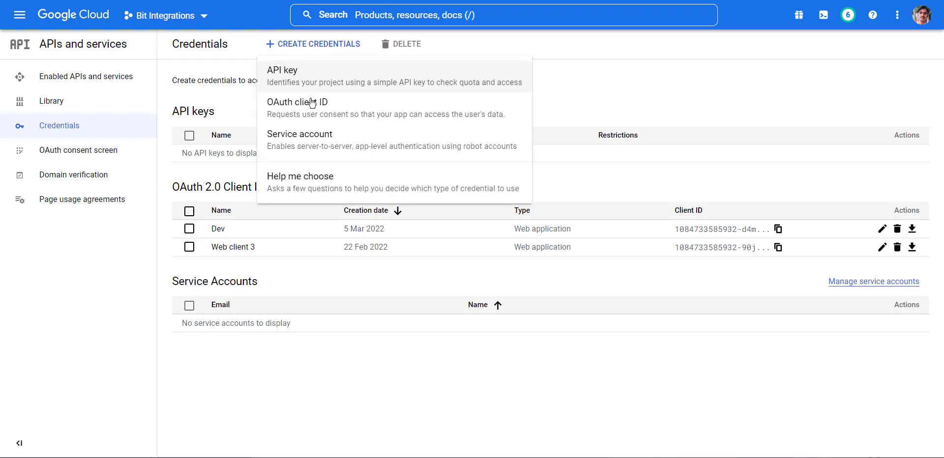
pyautogui.click(297, 102)
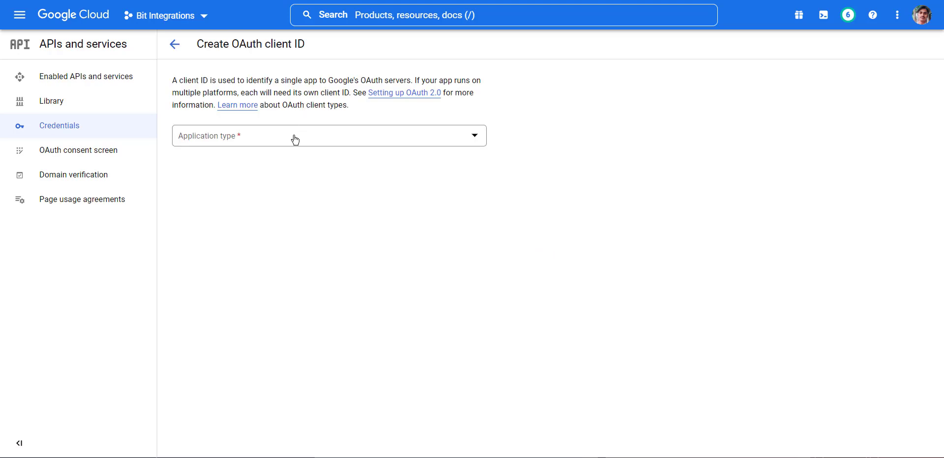
# - Set the application type to Web application and name the client 'Bit Integrations'
pyautogui.click(329, 135)
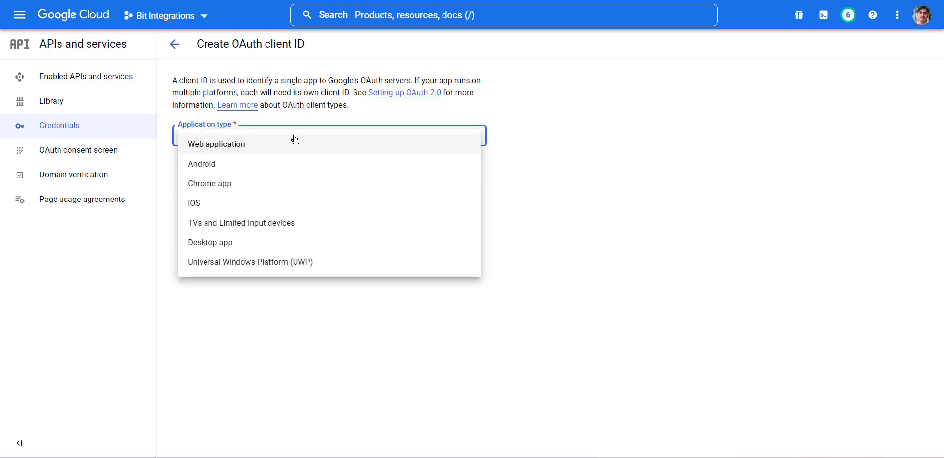
pyautogui.moveTo(217, 144)
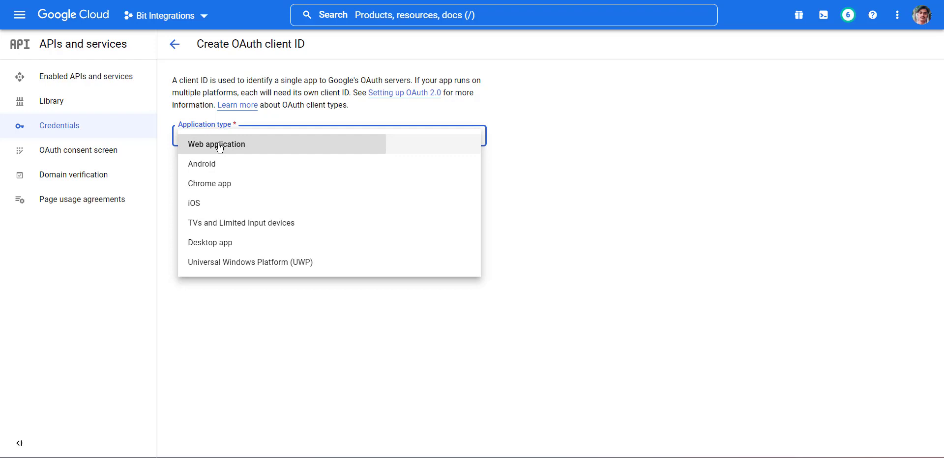
pyautogui.click(216, 144)
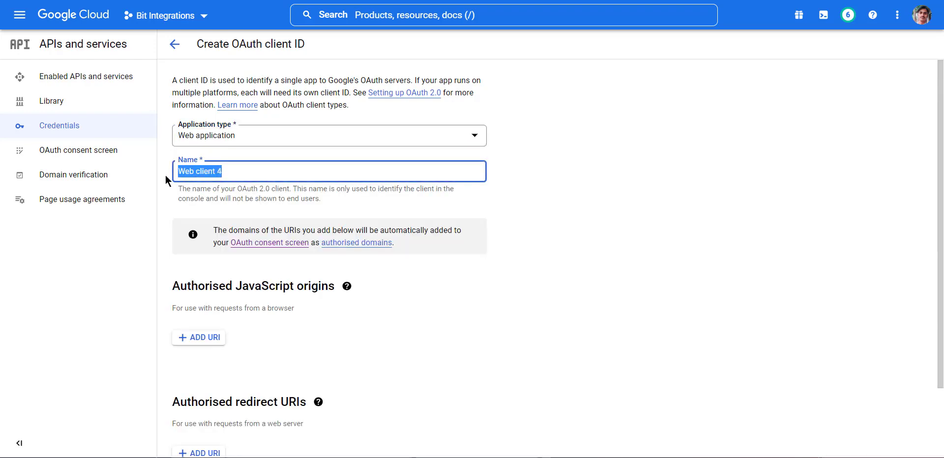
pyautogui.write('Bit Integrations')
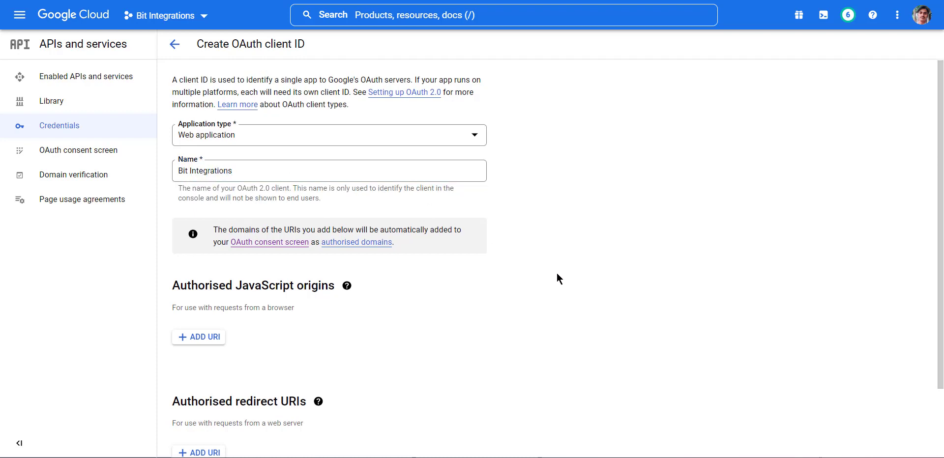
pyautogui.scroll(-3)
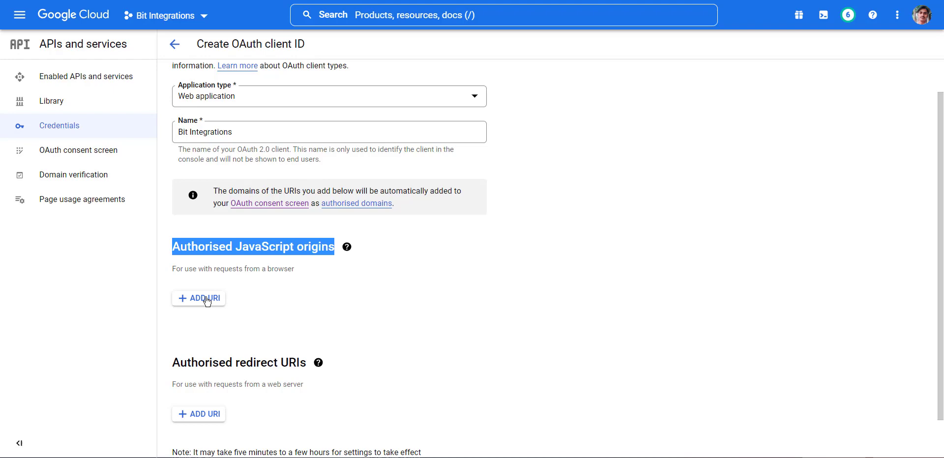
pyautogui.click(198, 298)
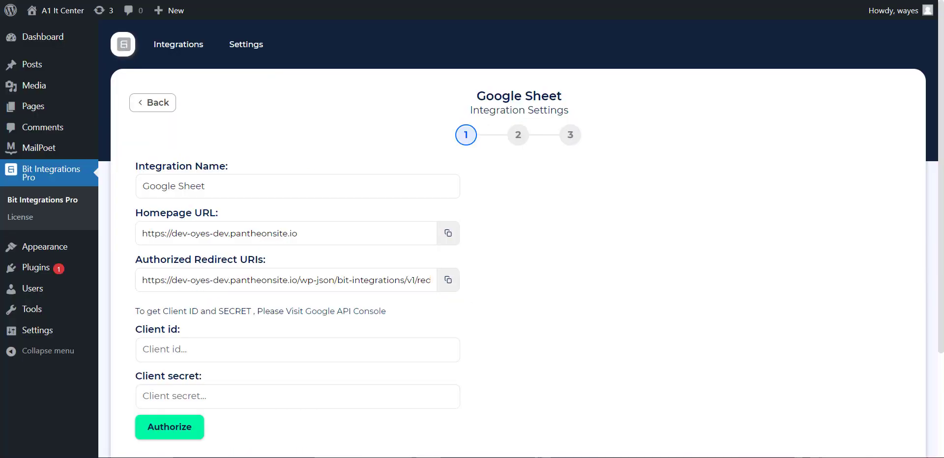
pyautogui.moveTo(448, 234)
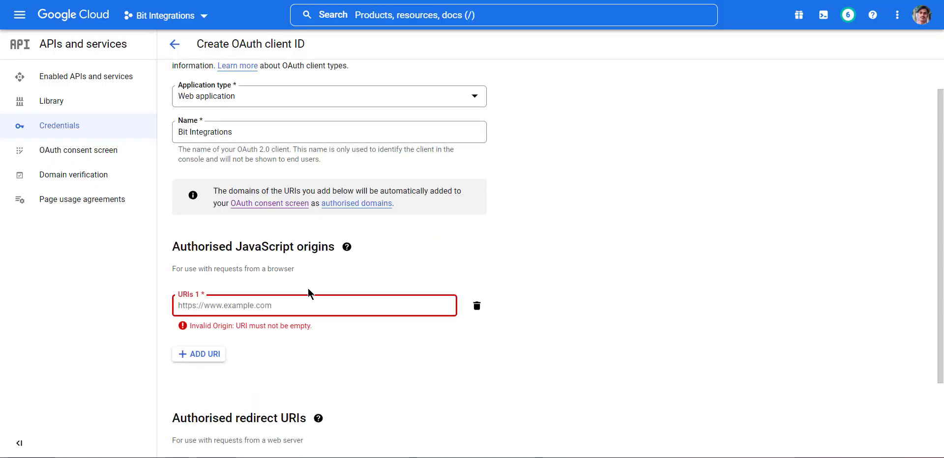
pyautogui.write('https://dev-oyes-dev.pantheonsite.io')
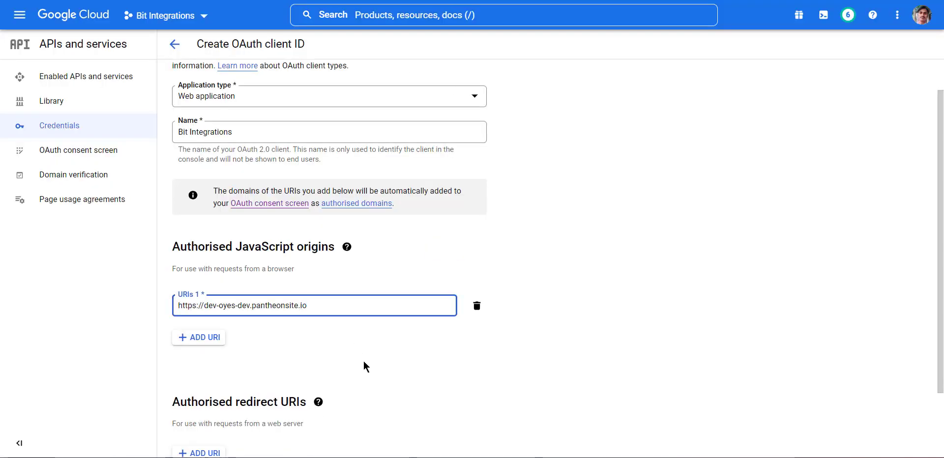
pyautogui.scroll(-3)
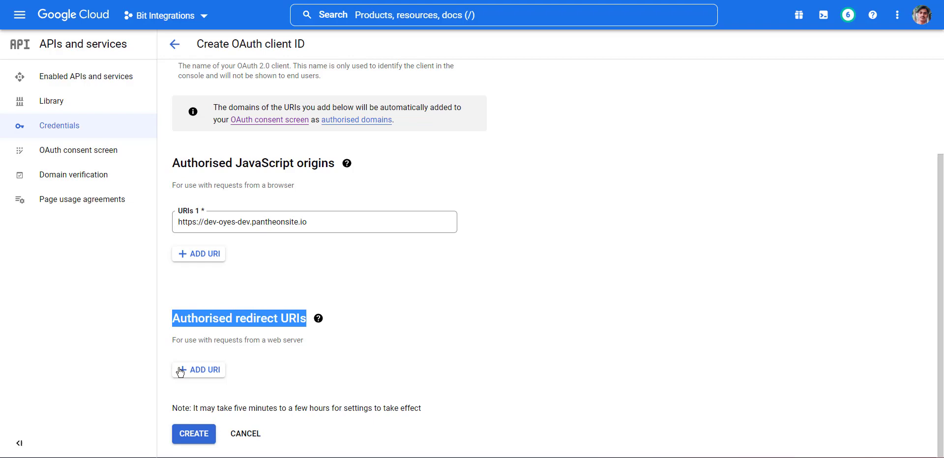
# - Add the plugin's redirect URI and create the OAuth client
pyautogui.click(198, 370)
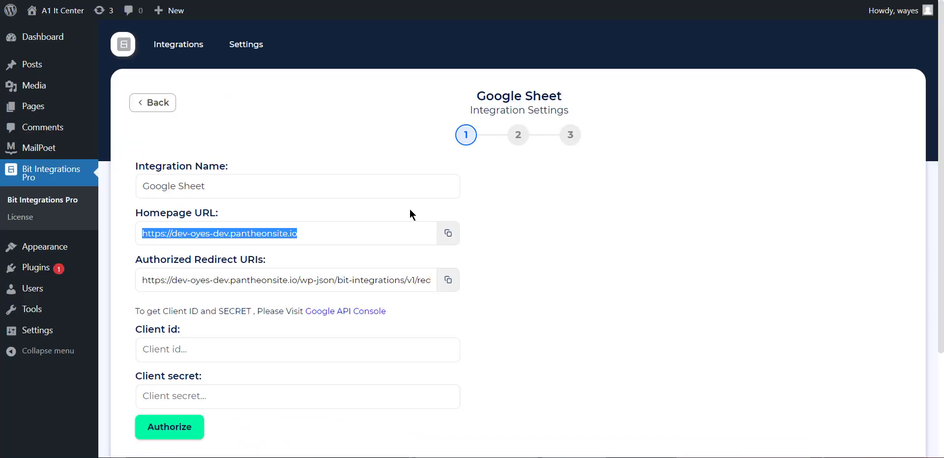
pyautogui.click(447, 280)
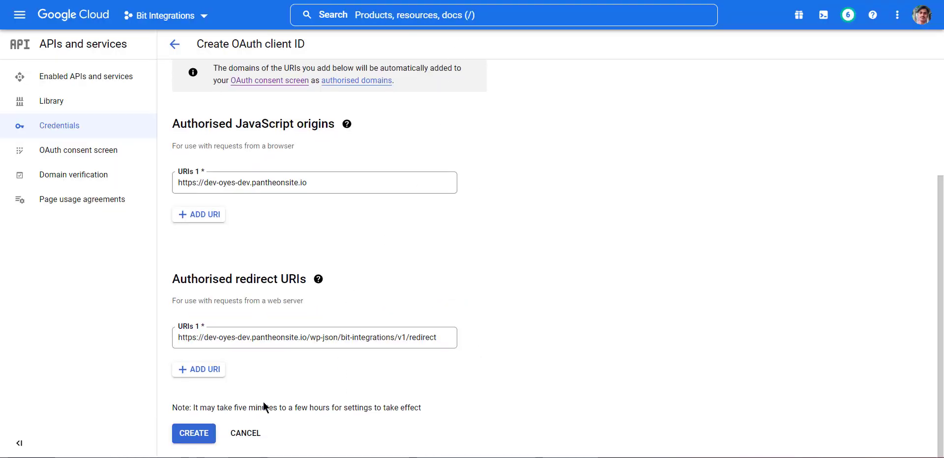
pyautogui.click(193, 434)
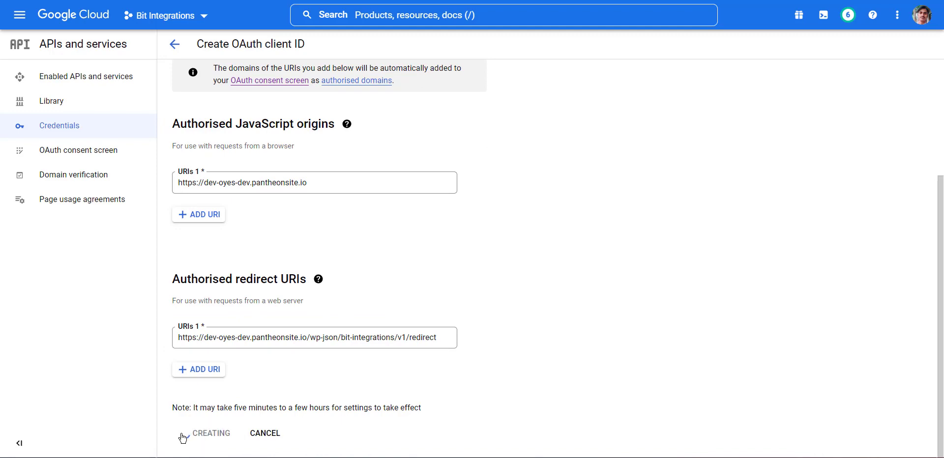
pyautogui.click(204, 433)
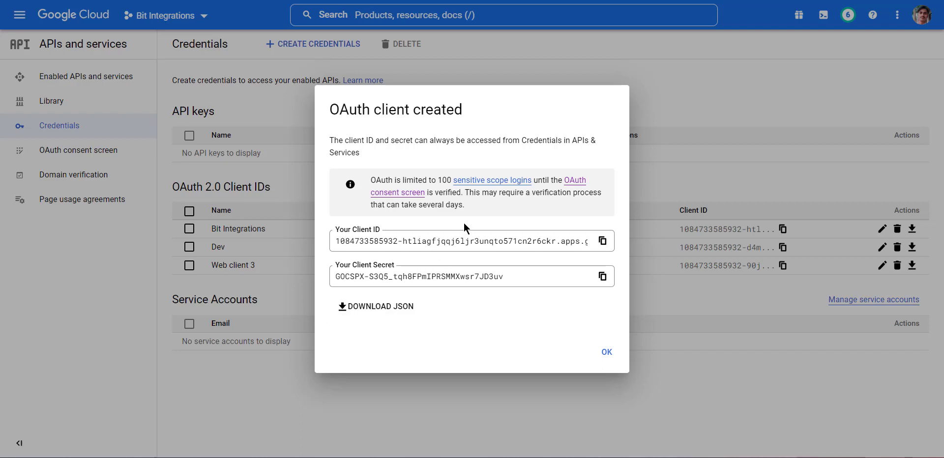
pyautogui.moveTo(370, 235)
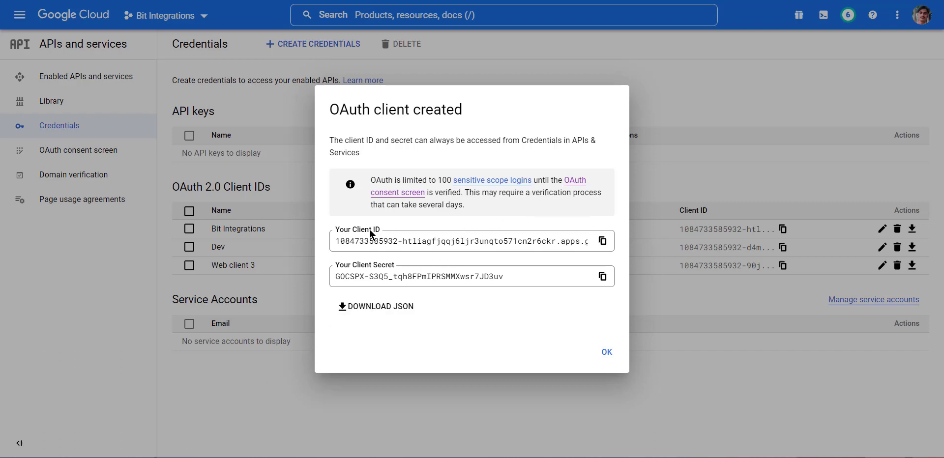
pyautogui.moveTo(602, 240)
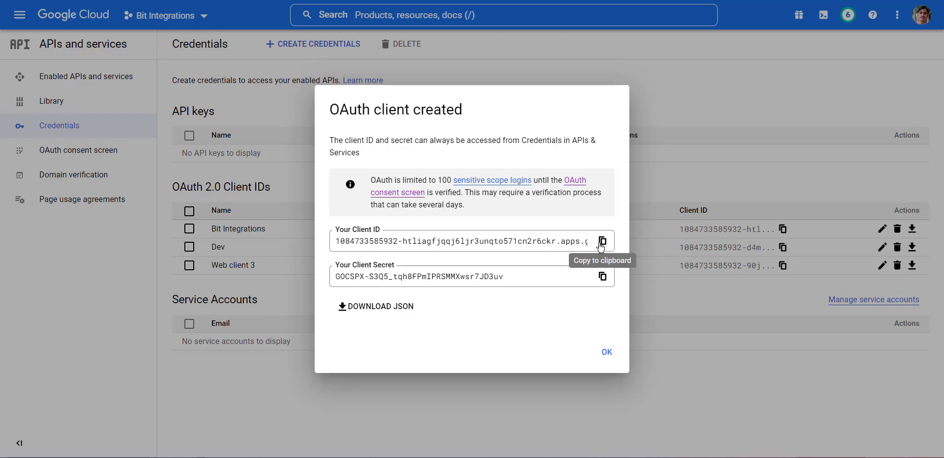
# - Copy Your Client ID from the OAuth client created dialog
pyautogui.click(601, 241)
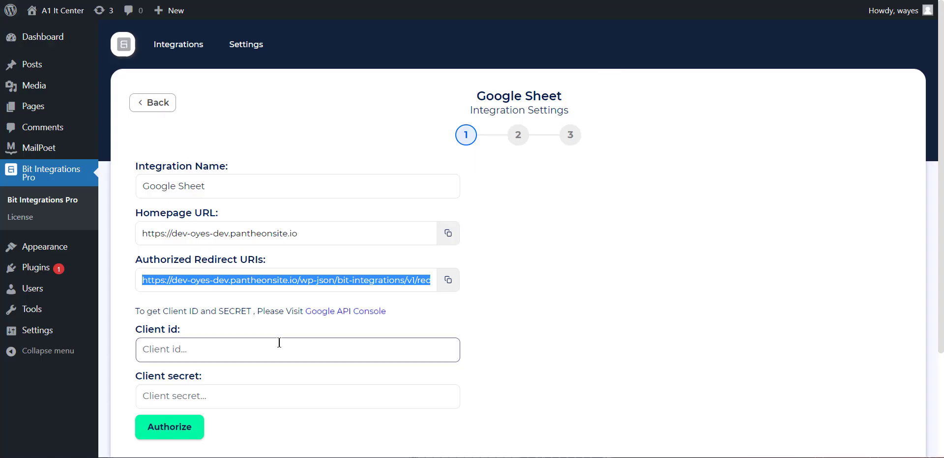
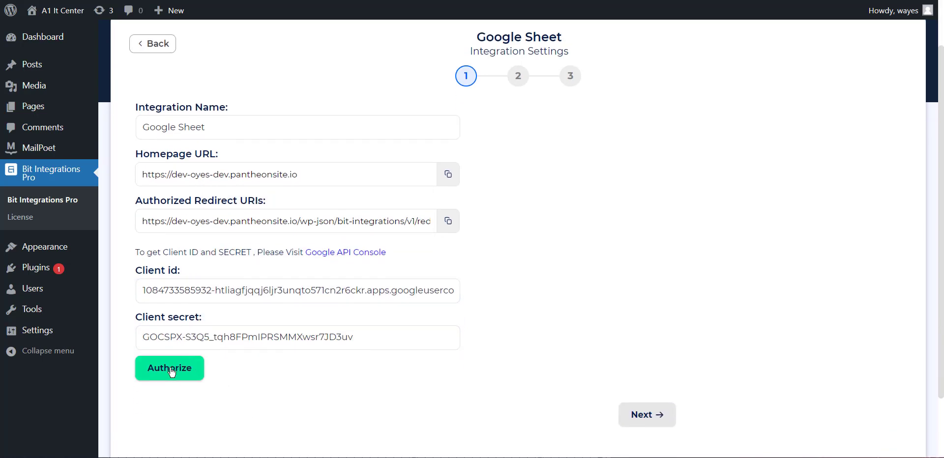
# - Enter the 5932-… client ID and GOCSPX-… client secret, then authorize with Google
pyautogui.click(169, 368)
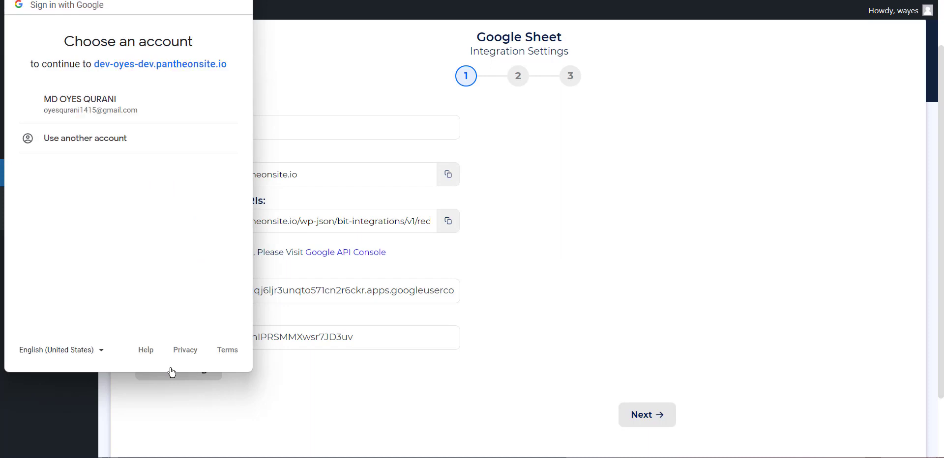
# - Choose the Google account, proceed past the unverified-site warning, allow access, and continue
pyautogui.click(91, 104)
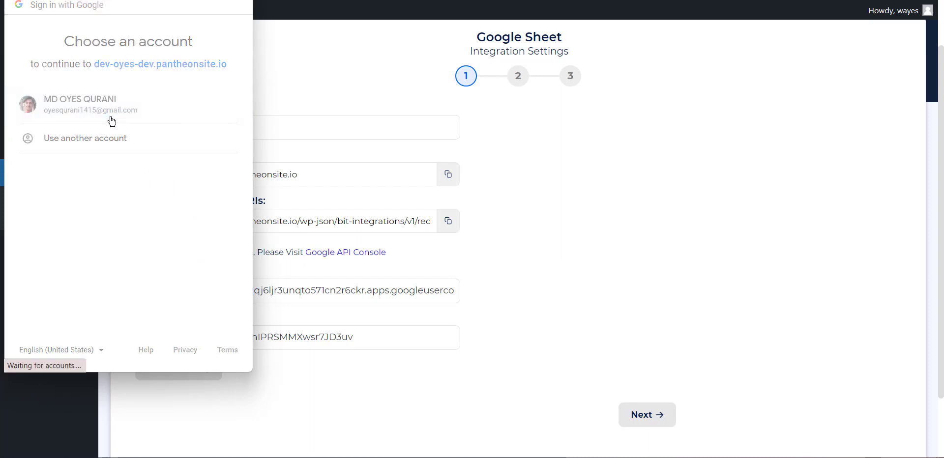
pyautogui.click(91, 105)
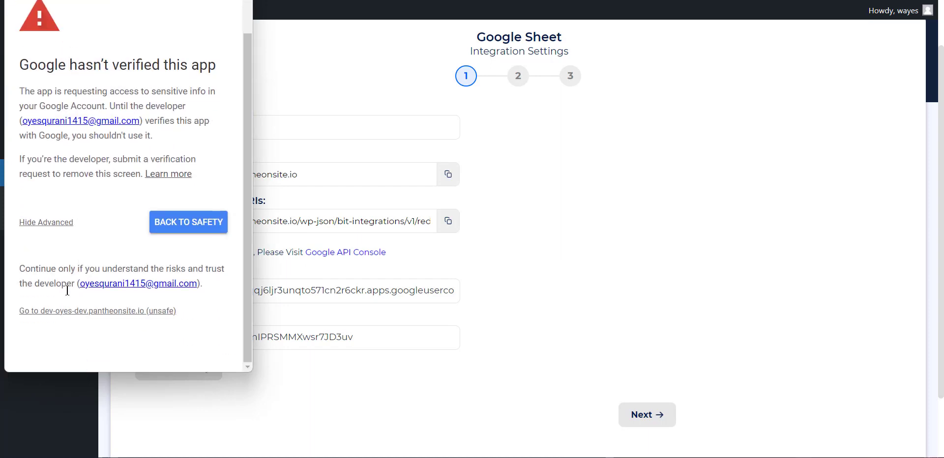
pyautogui.click(97, 311)
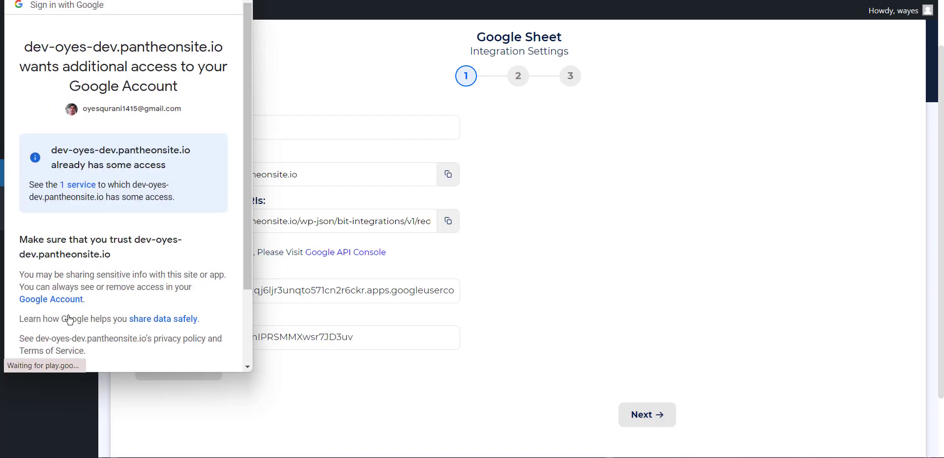
pyautogui.scroll(-3)
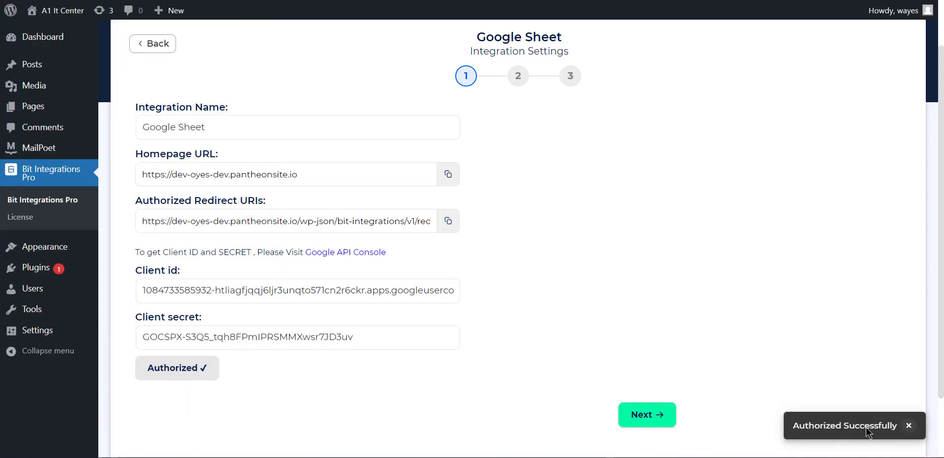
pyautogui.click(647, 414)
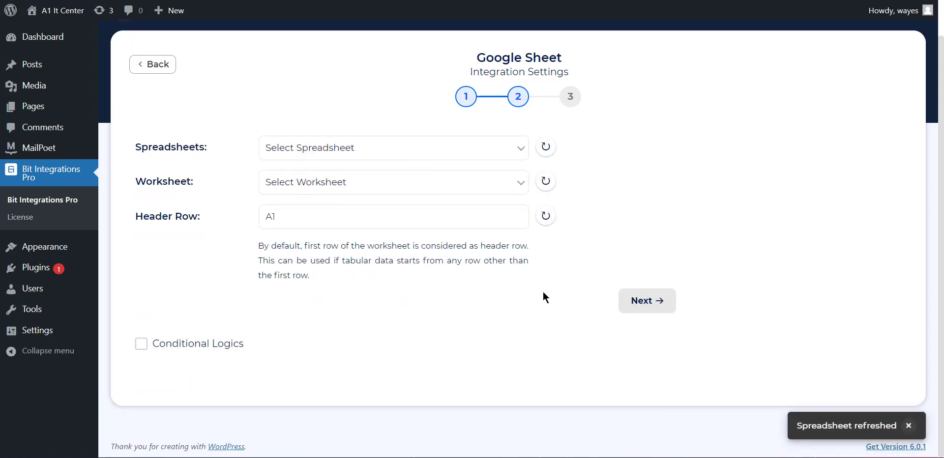
# - Choose the Bit Integrations spreadsheet and open its worksheet list showing Sheet1
pyautogui.click(392, 148)
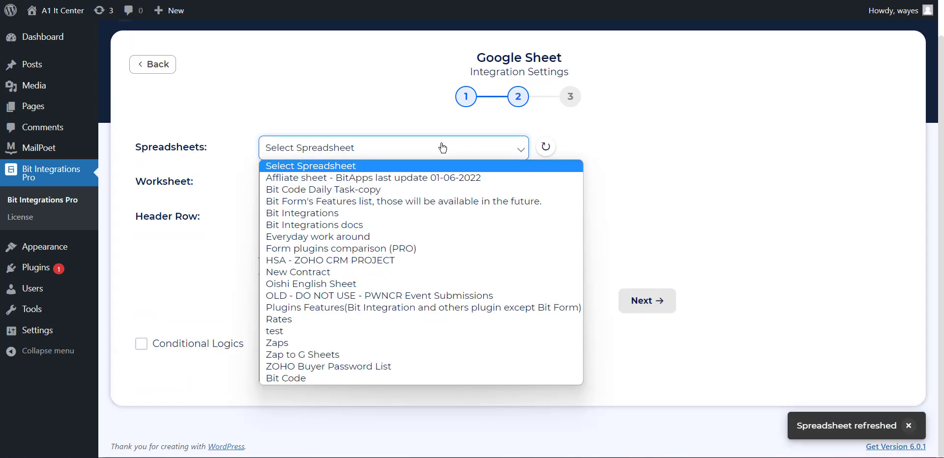
pyautogui.moveTo(324, 190)
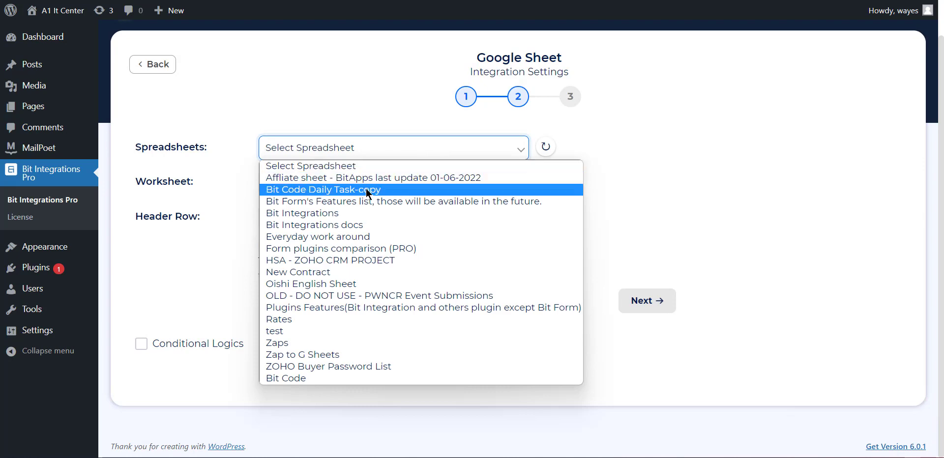
pyautogui.moveTo(321, 217)
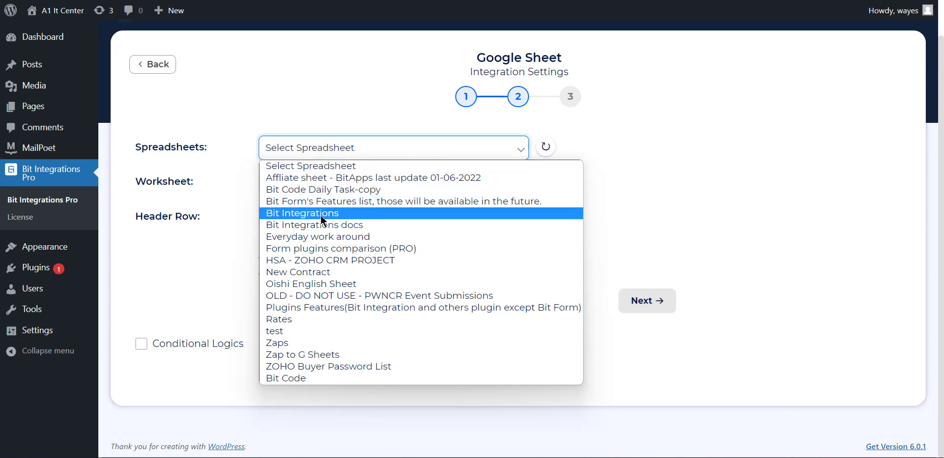
pyautogui.click(302, 213)
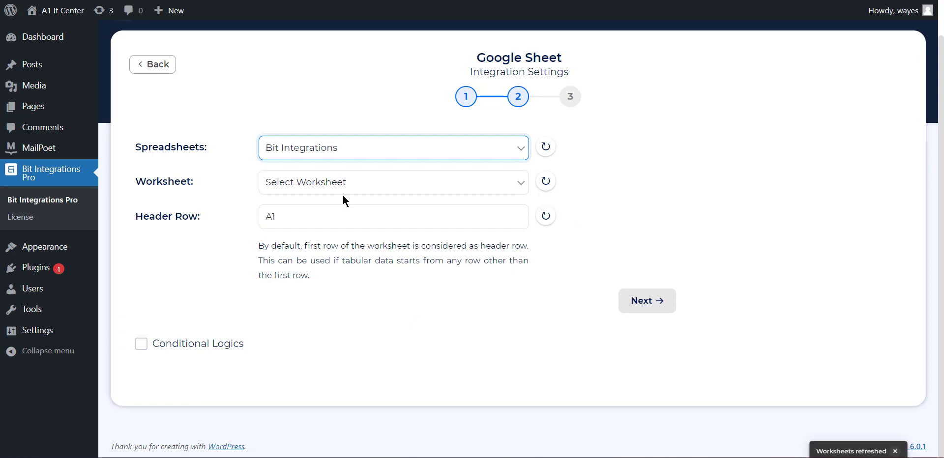
pyautogui.click(392, 182)
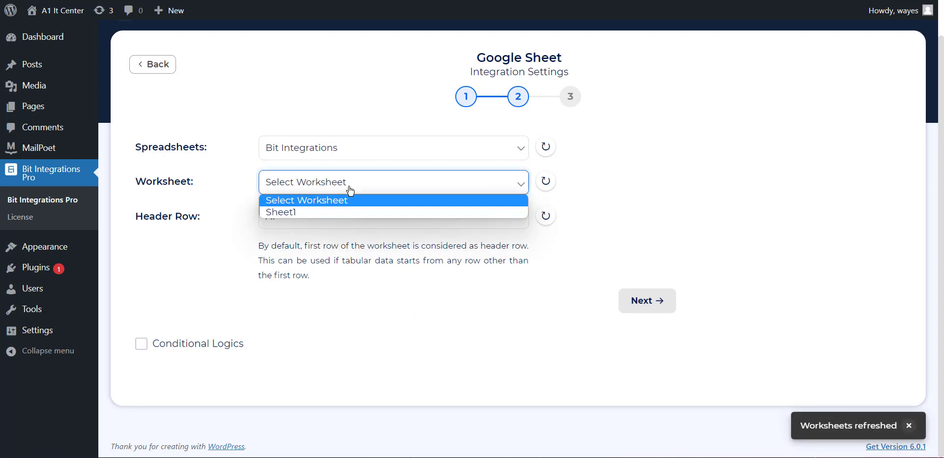
pyautogui.moveTo(281, 212)
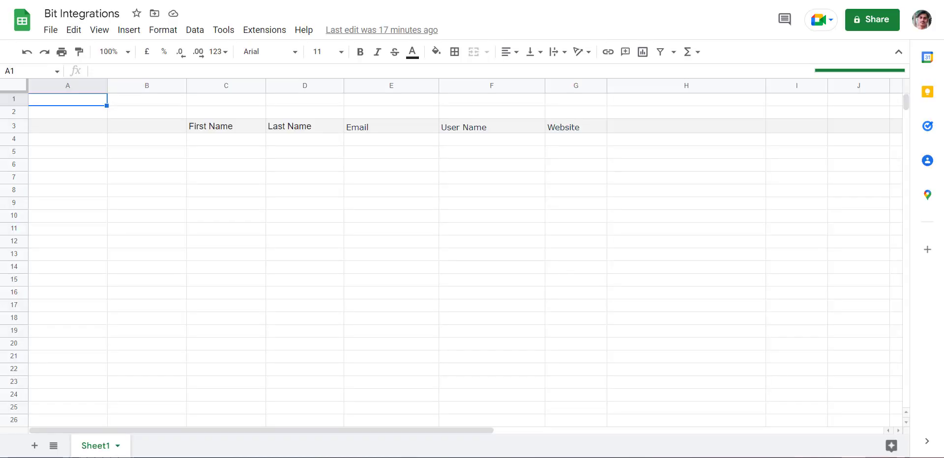
# - Check in Google Sheets that the column headers start at cell C3
pyautogui.click(226, 126)
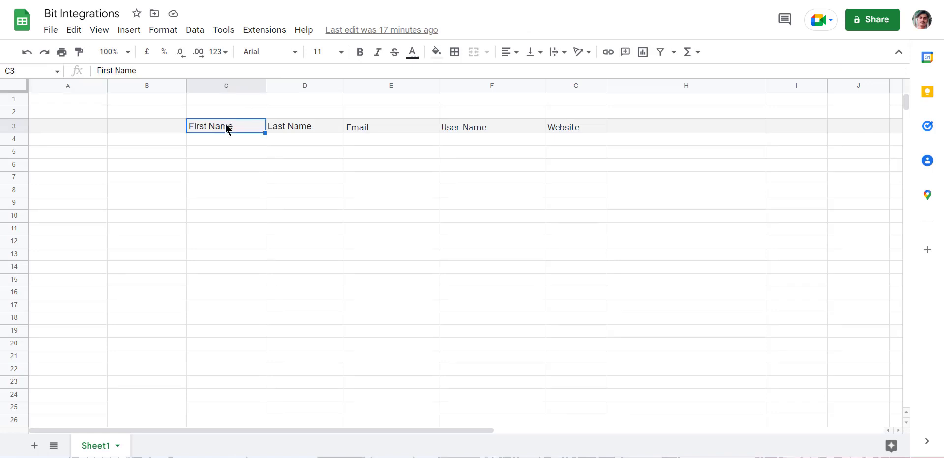
pyautogui.moveTo(27, 70)
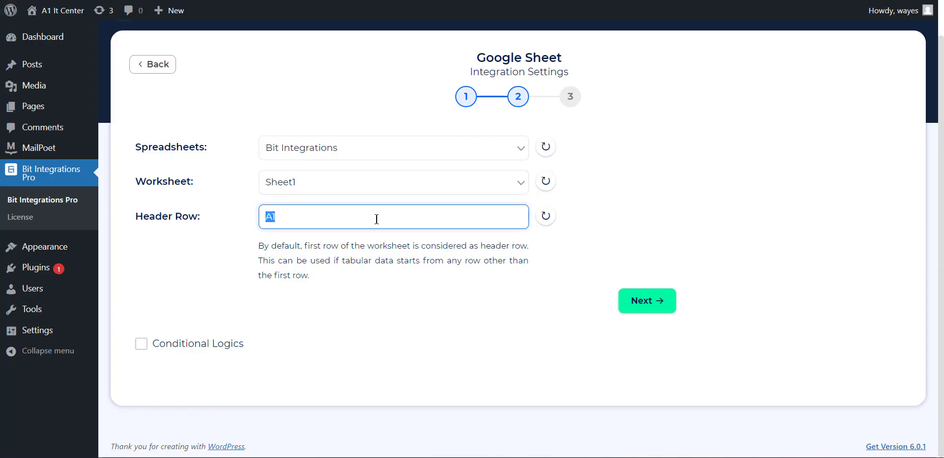
# - Set Header Row to C3, refresh headers, and map Email, Username, First Name, Last Name, Website
pyautogui.write('C3')
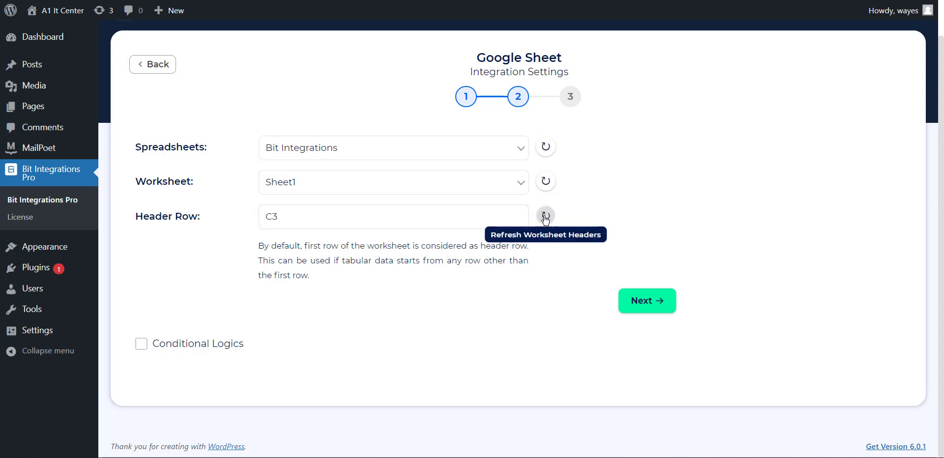
pyautogui.click(544, 216)
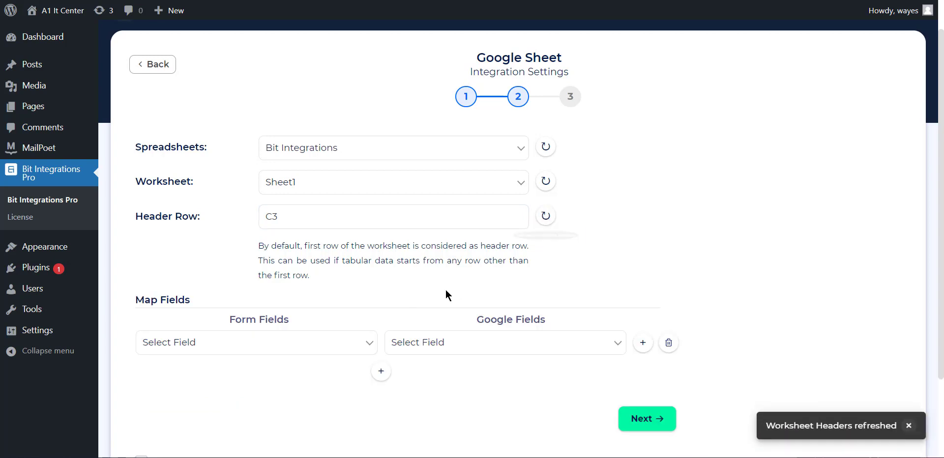
pyautogui.click(253, 342)
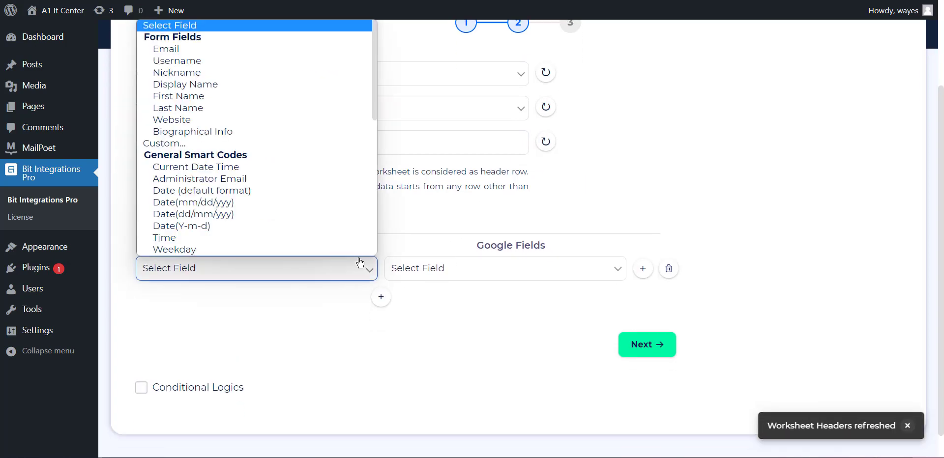
pyautogui.moveTo(209, 49)
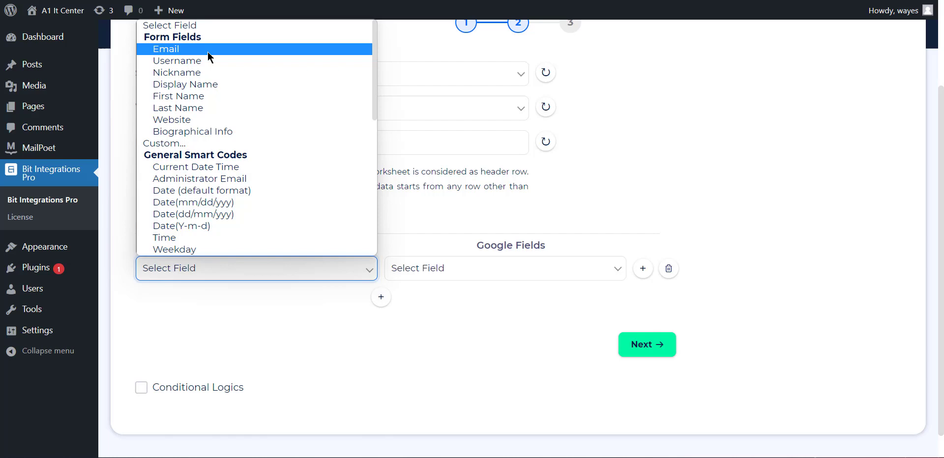
pyautogui.click(165, 49)
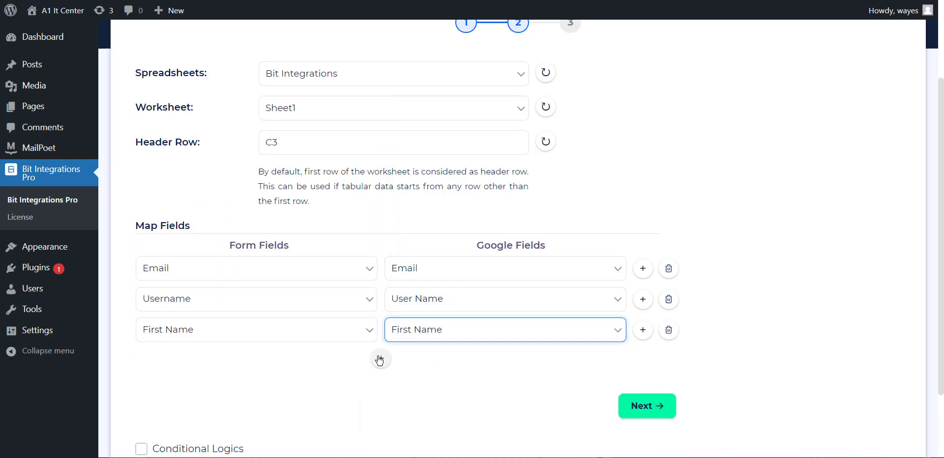
pyautogui.click(380, 360)
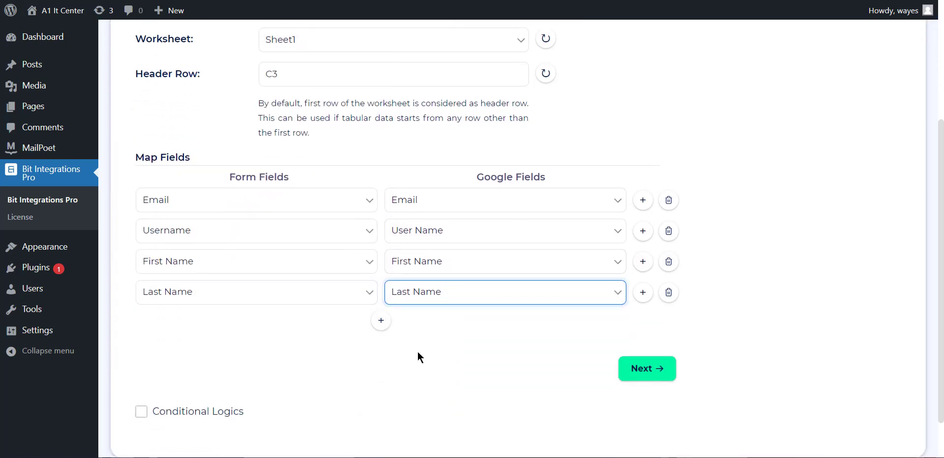
pyautogui.click(380, 320)
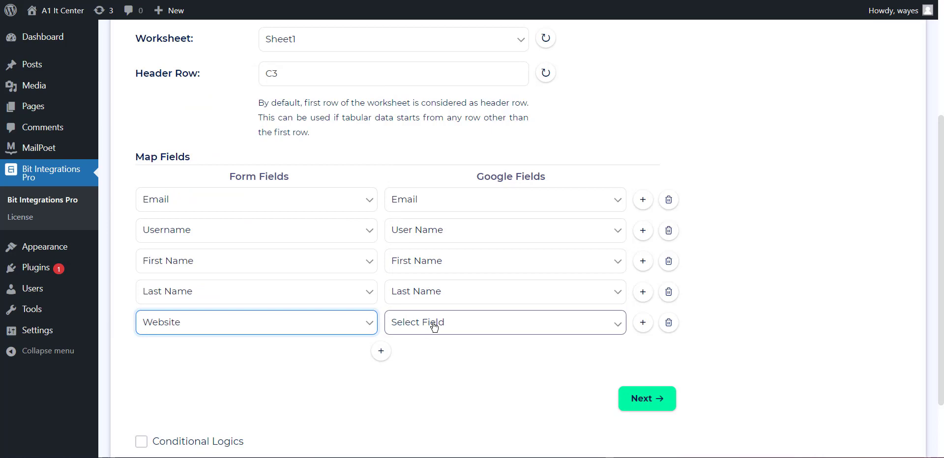
pyautogui.click(504, 322)
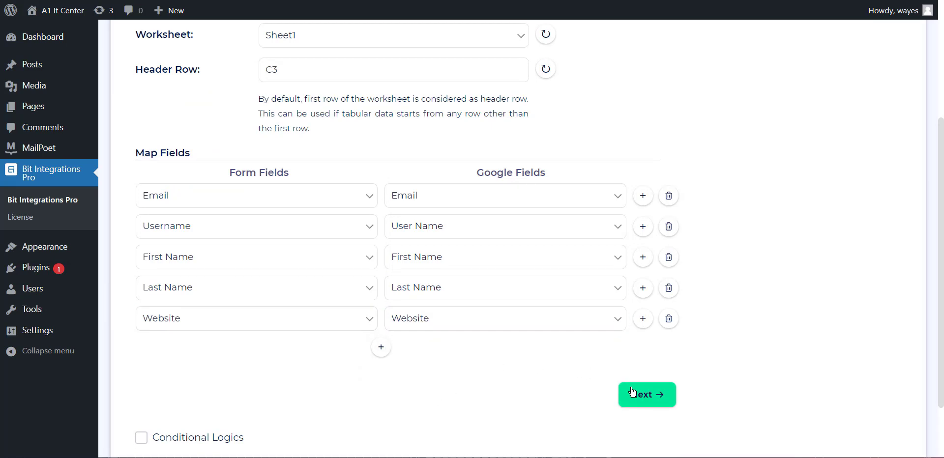
pyautogui.click(646, 395)
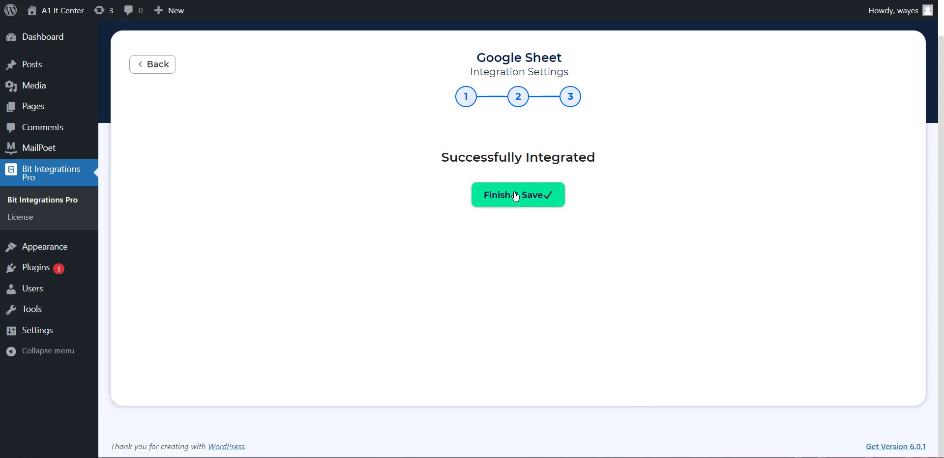
# - Finish and save the User Registration to Google Sheet integration
pyautogui.click(518, 195)
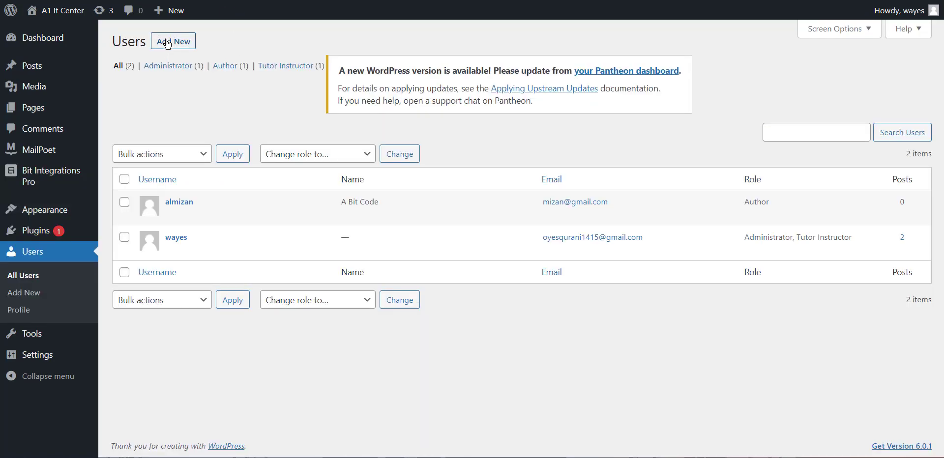
pyautogui.click(173, 41)
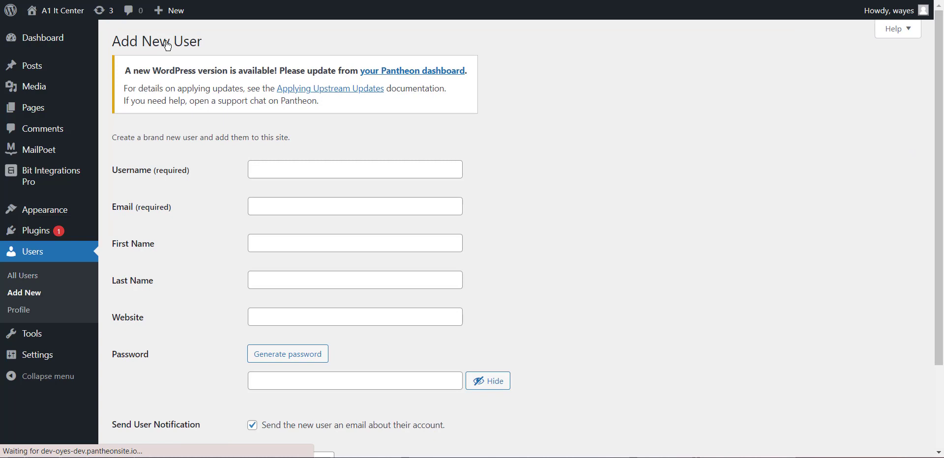
pyautogui.write('oyesqurani')
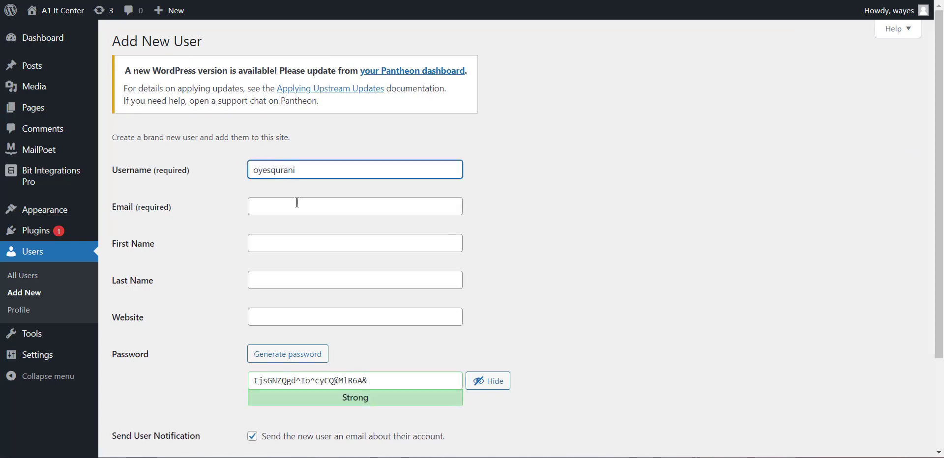
pyautogui.write('Wayes')
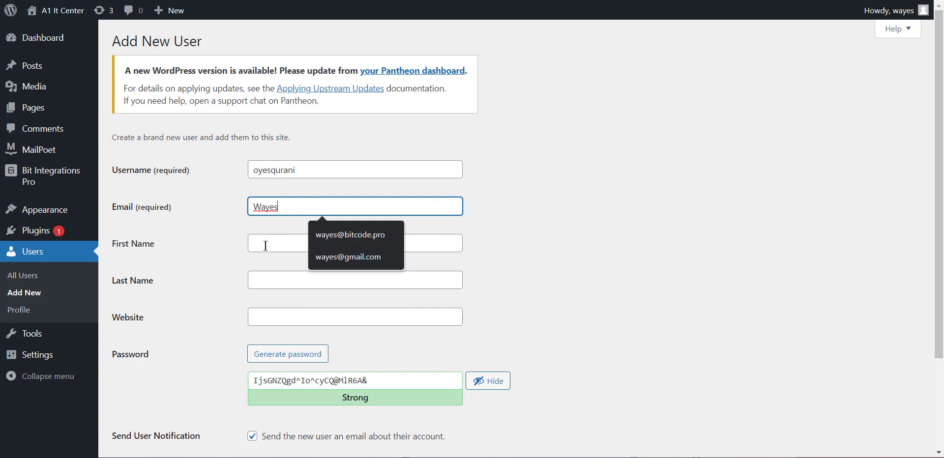
pyautogui.write('Qurani')
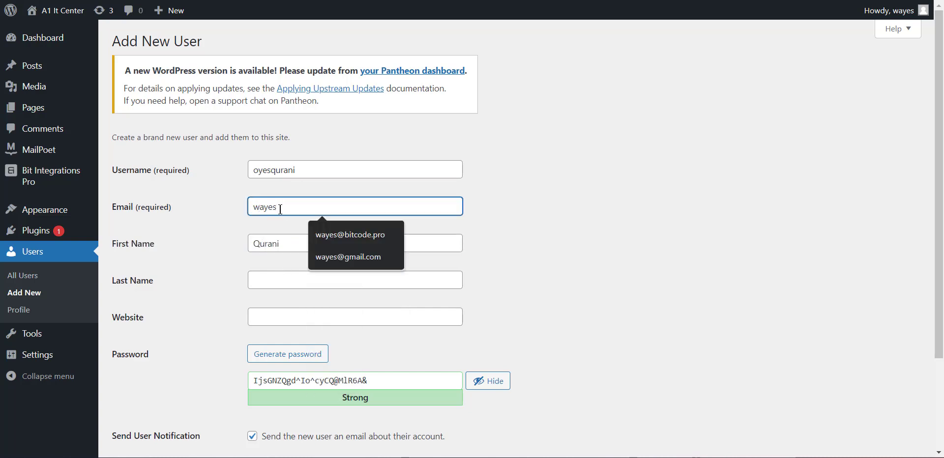
pyautogui.click(347, 257)
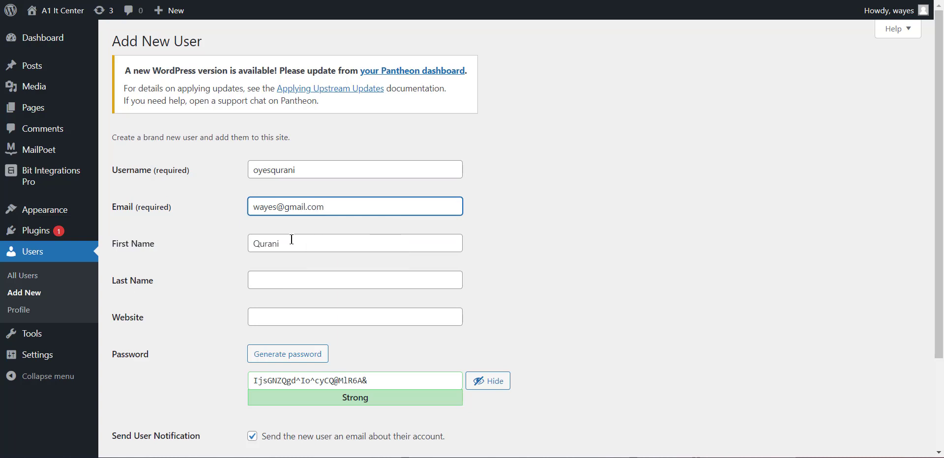
pyautogui.write('Ali')
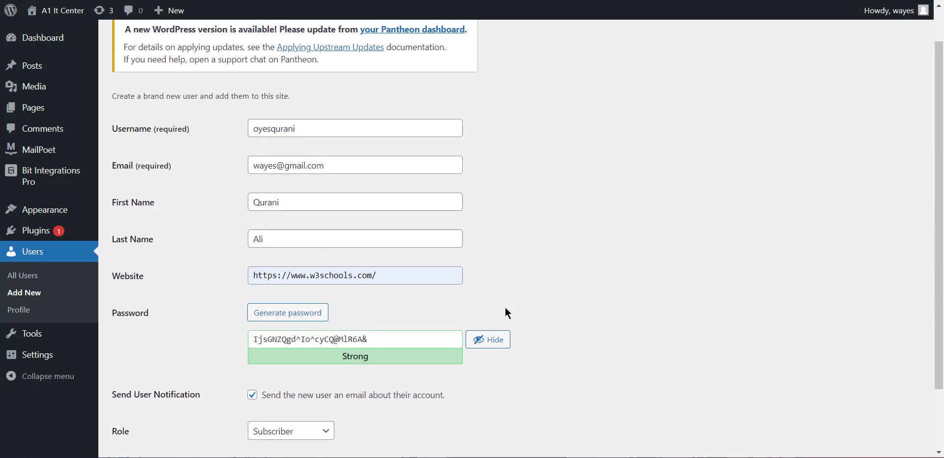
pyautogui.scroll(-3)
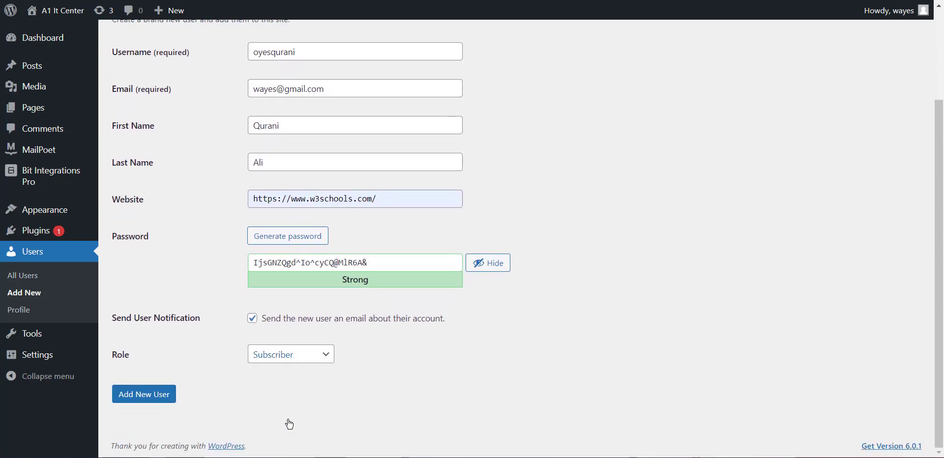
pyautogui.click(143, 394)
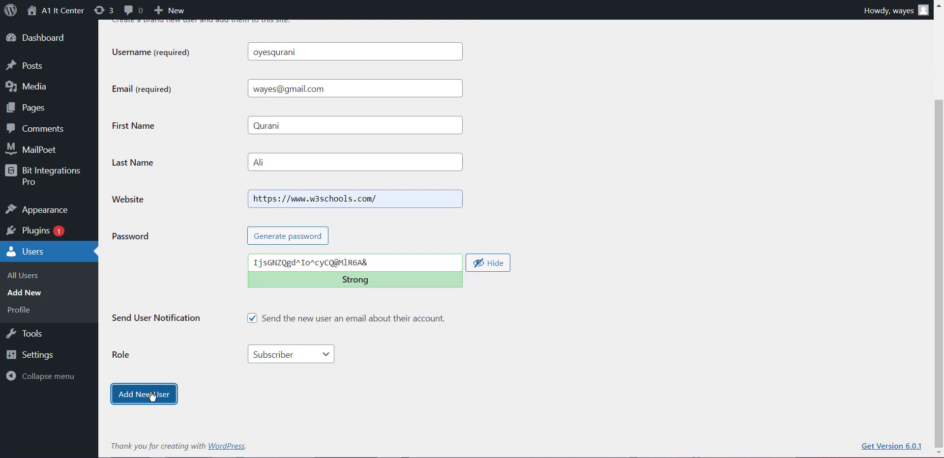
pyautogui.click(144, 394)
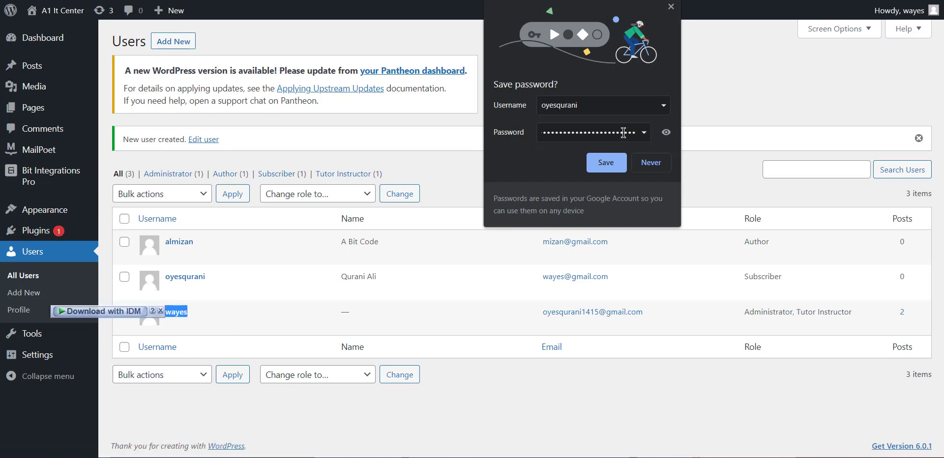
pyautogui.click(52, 176)
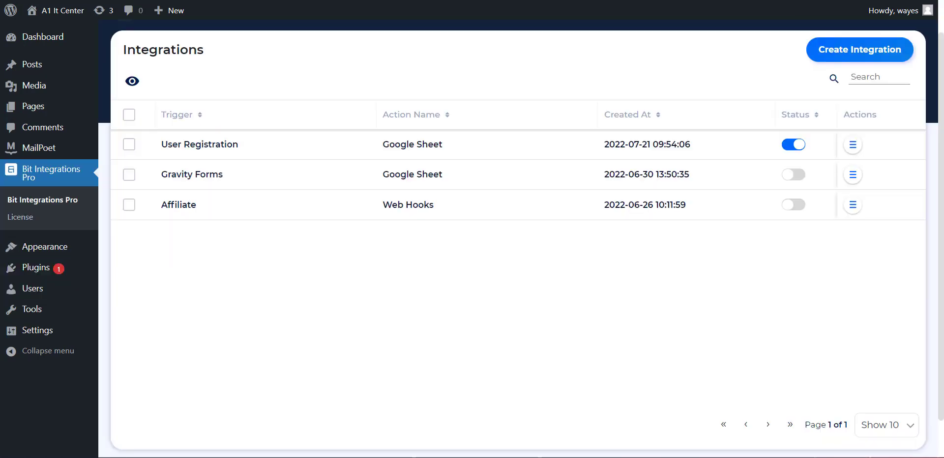
pyautogui.moveTo(698, 258)
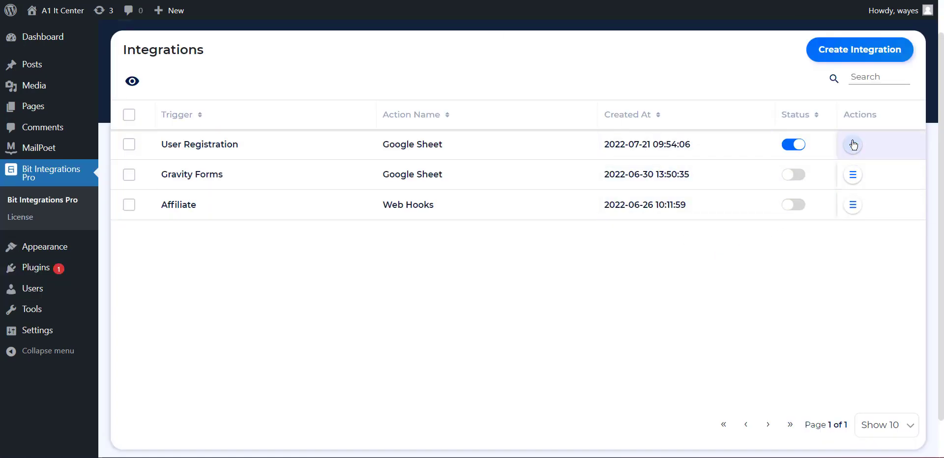
# - Open the Actions menu on the User Registration to Google Sheet integration row
pyautogui.click(853, 144)
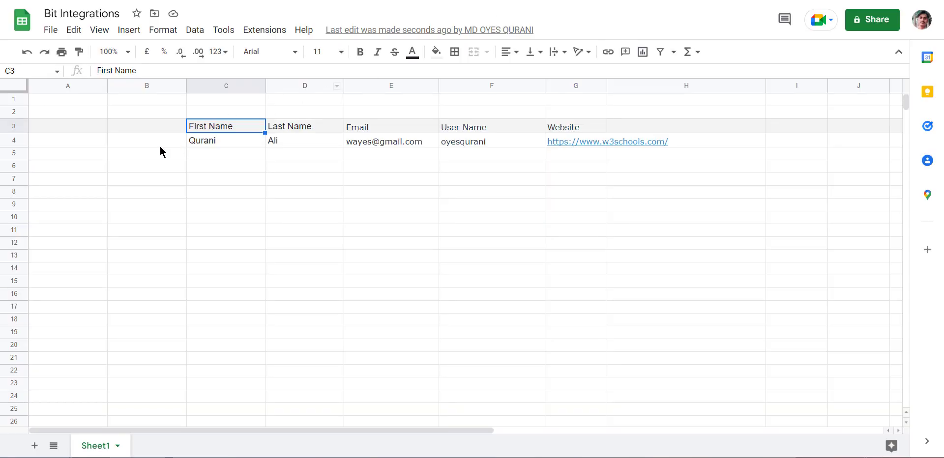
pyautogui.click(67, 140)
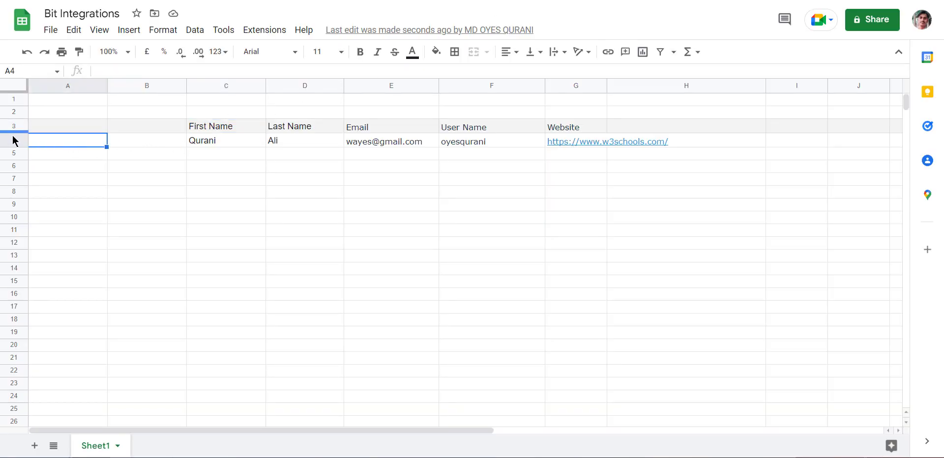
pyautogui.click(226, 140)
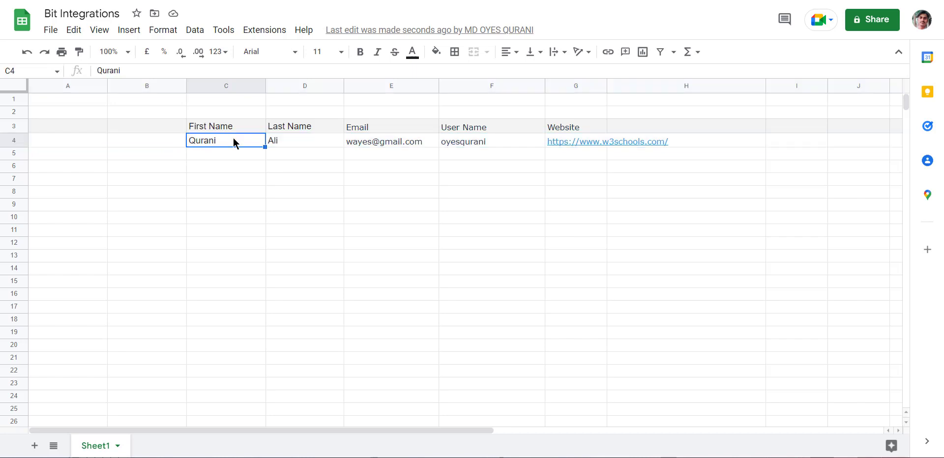
pyautogui.click(391, 141)
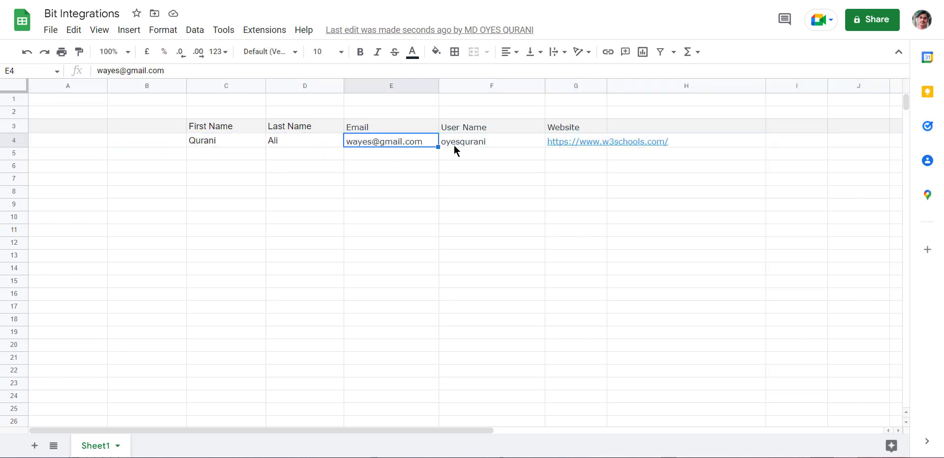
pyautogui.click(575, 141)
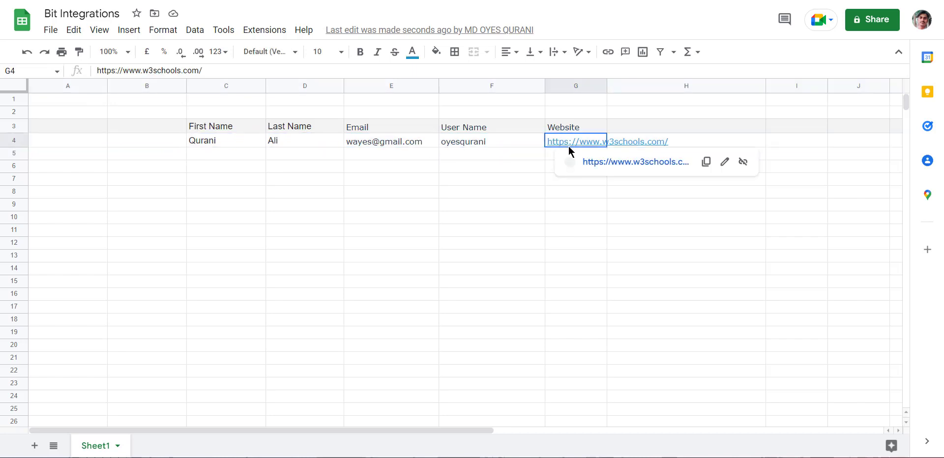